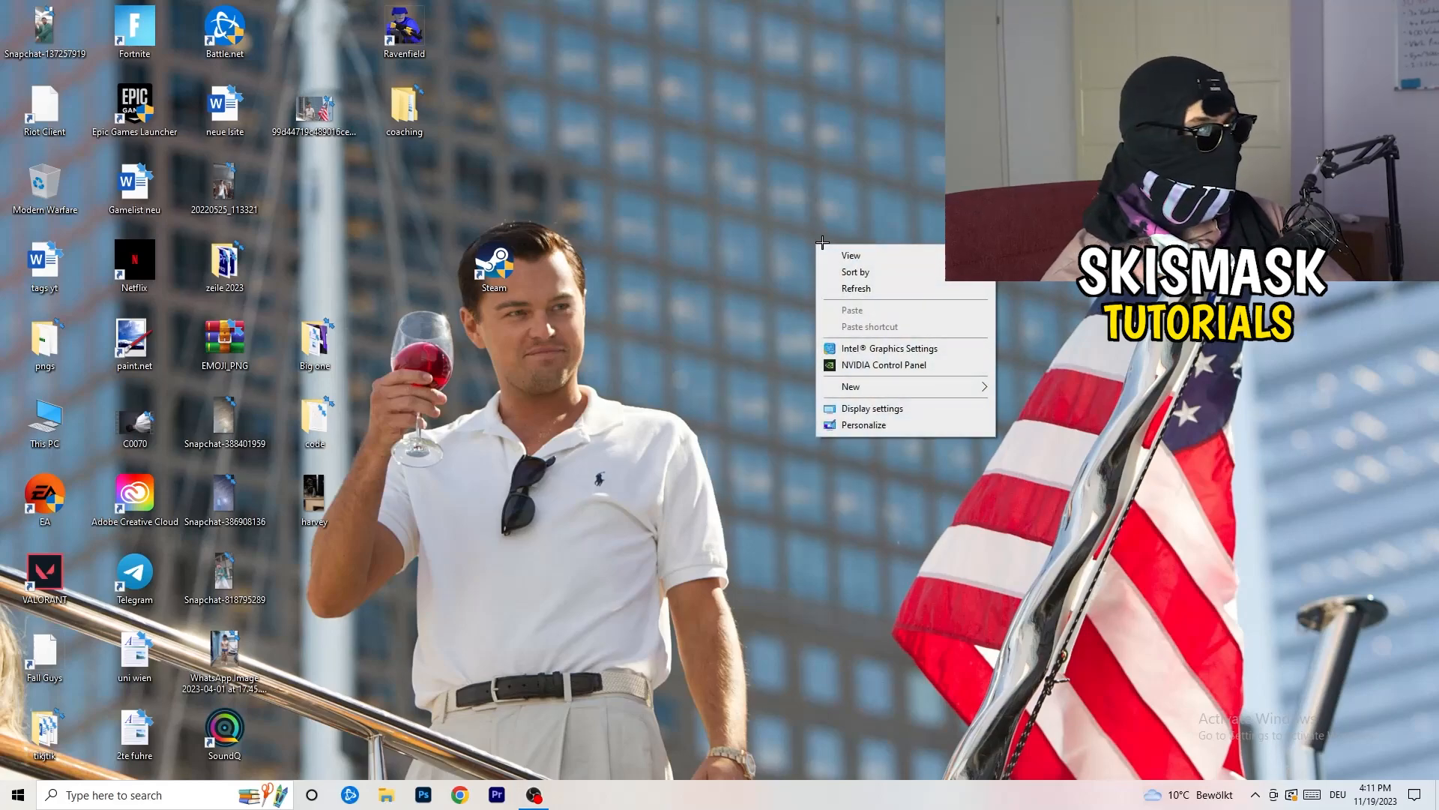
mouse_move(900, 348)
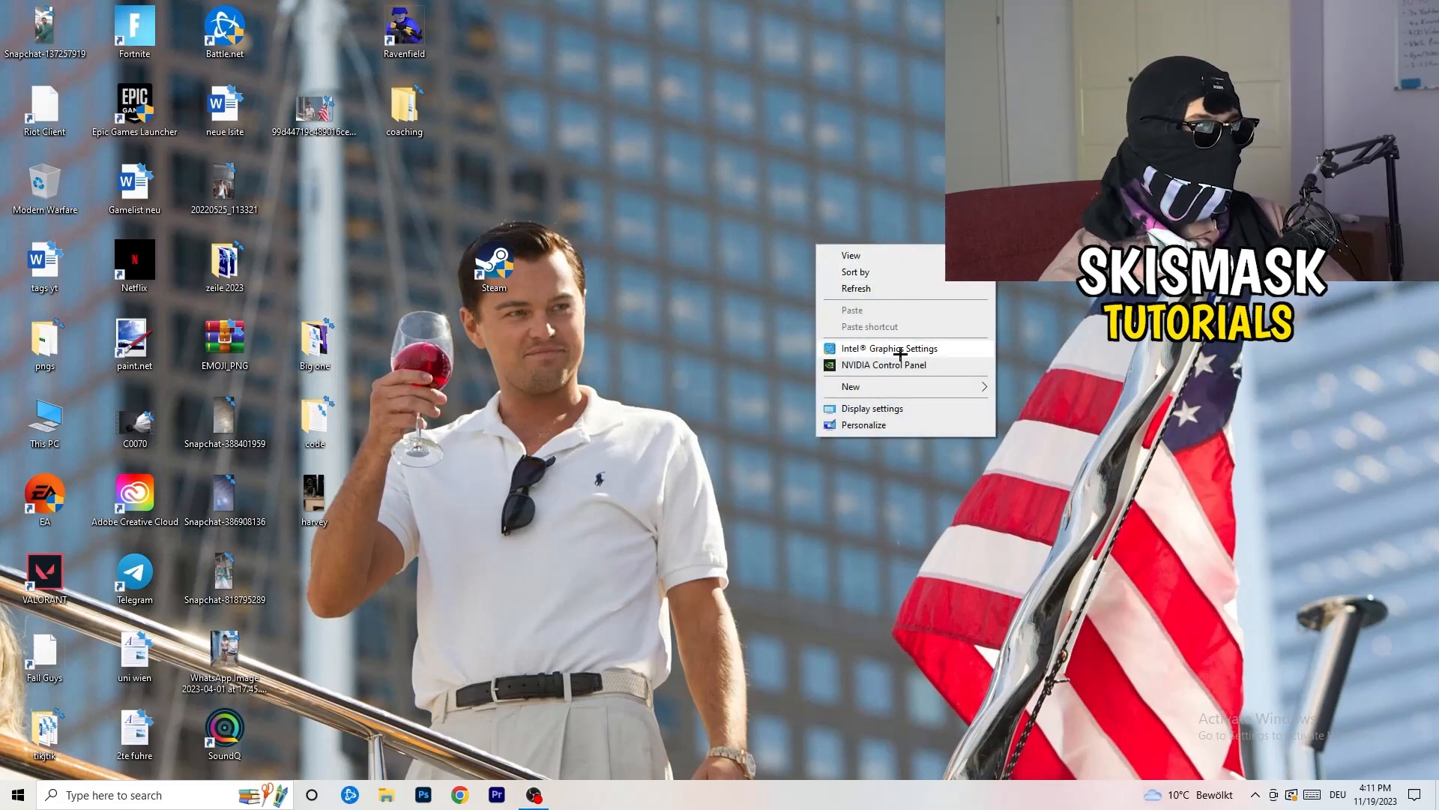
Launch the NVIDIA Control Panel from the desktop context menu
click(970, 536)
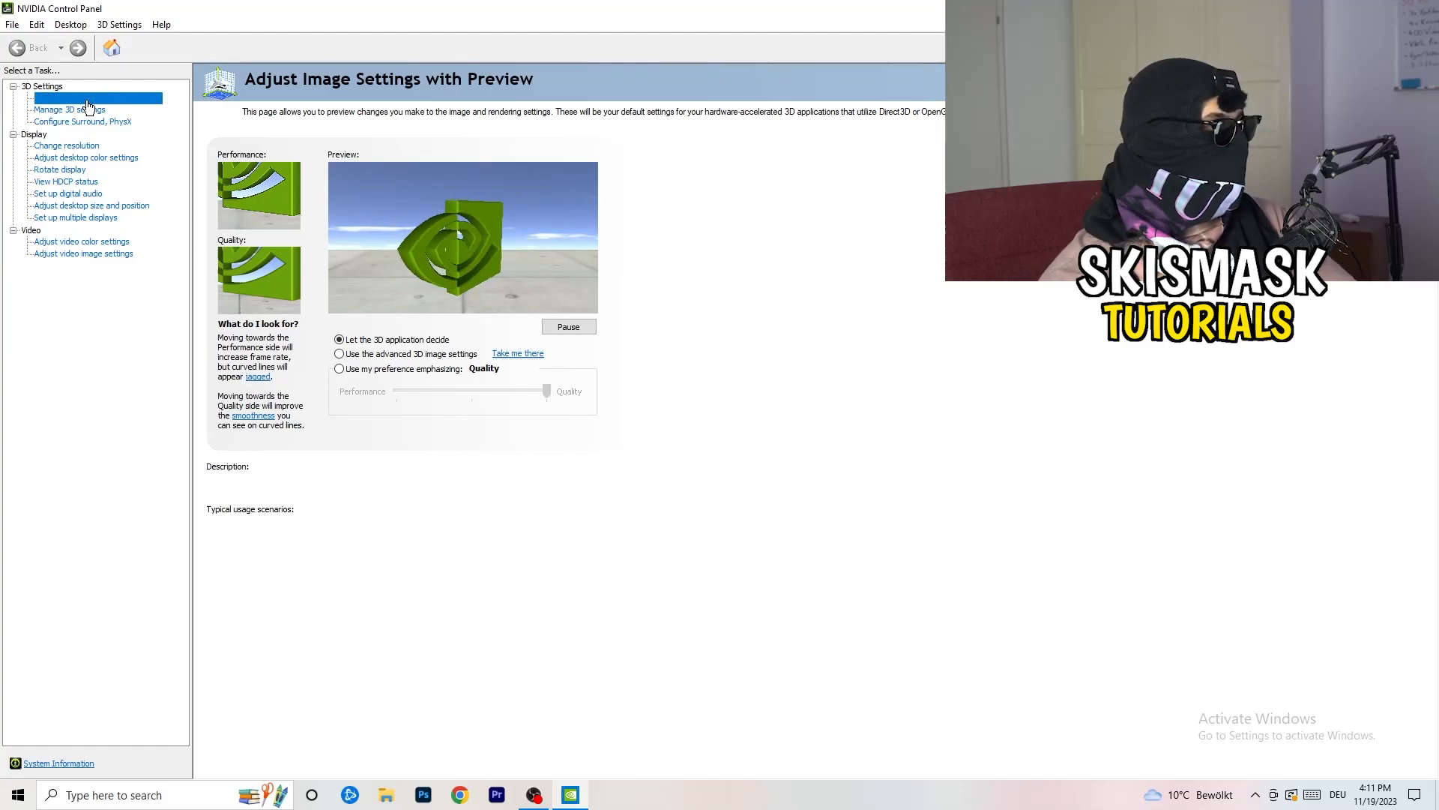
click(96, 98)
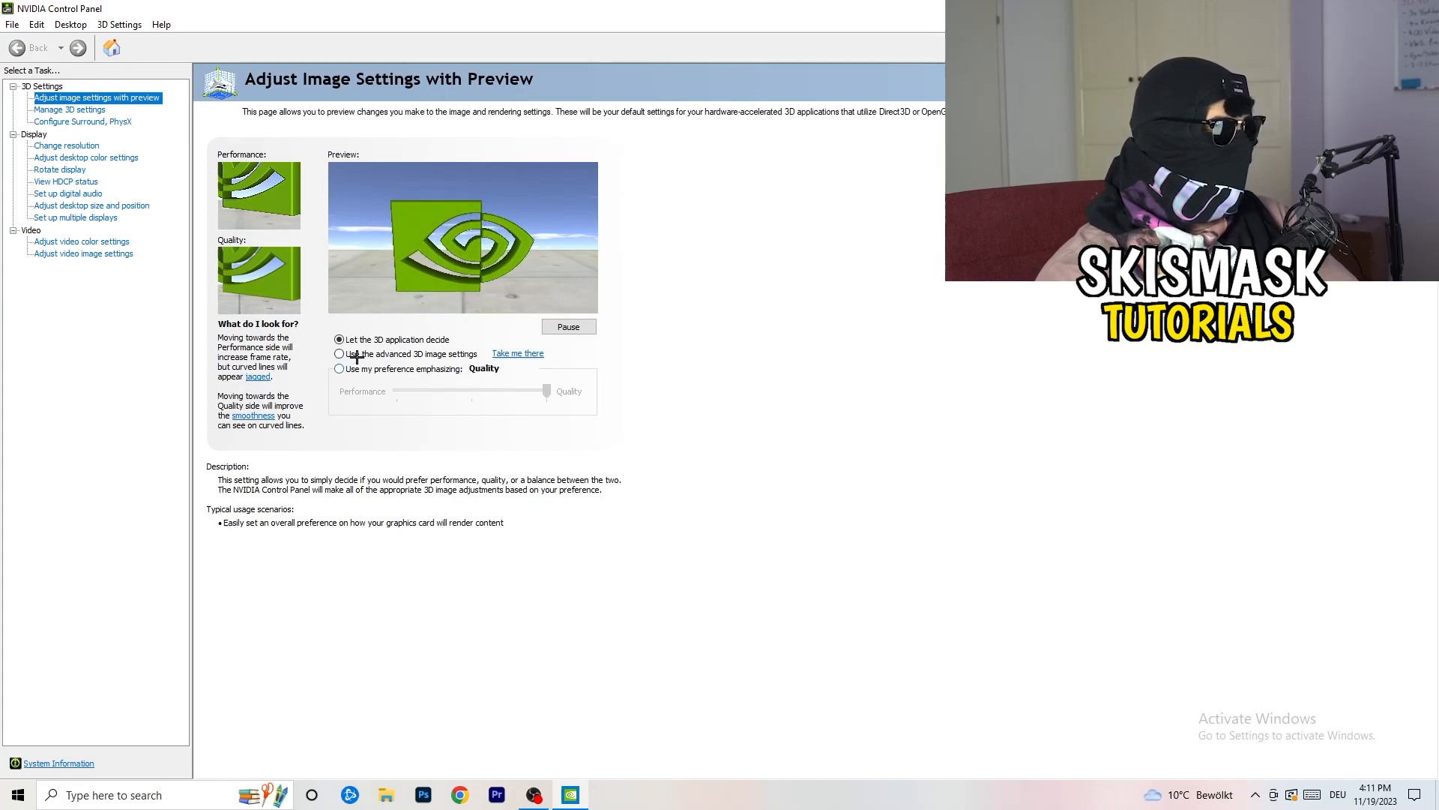
click(341, 353)
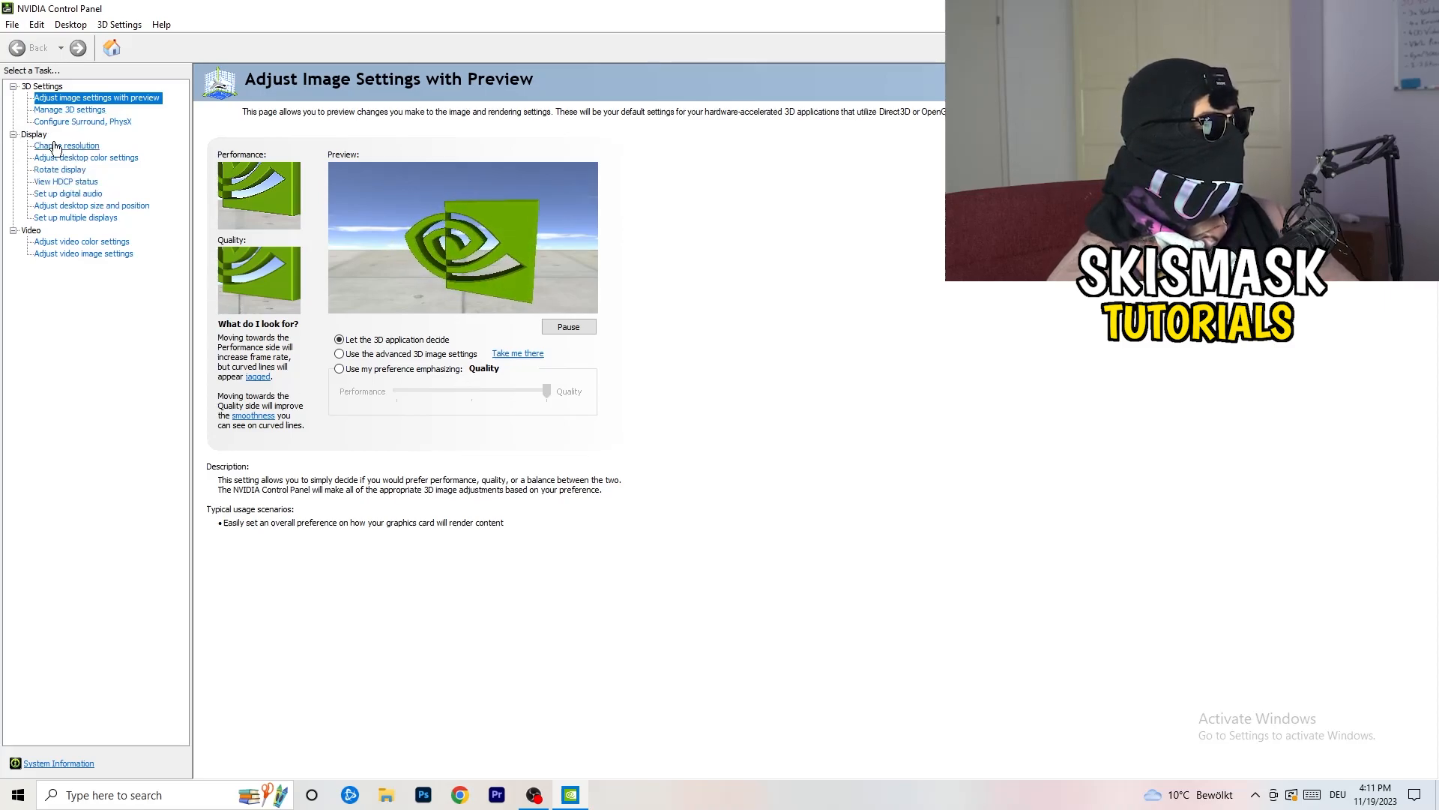
click(66, 145)
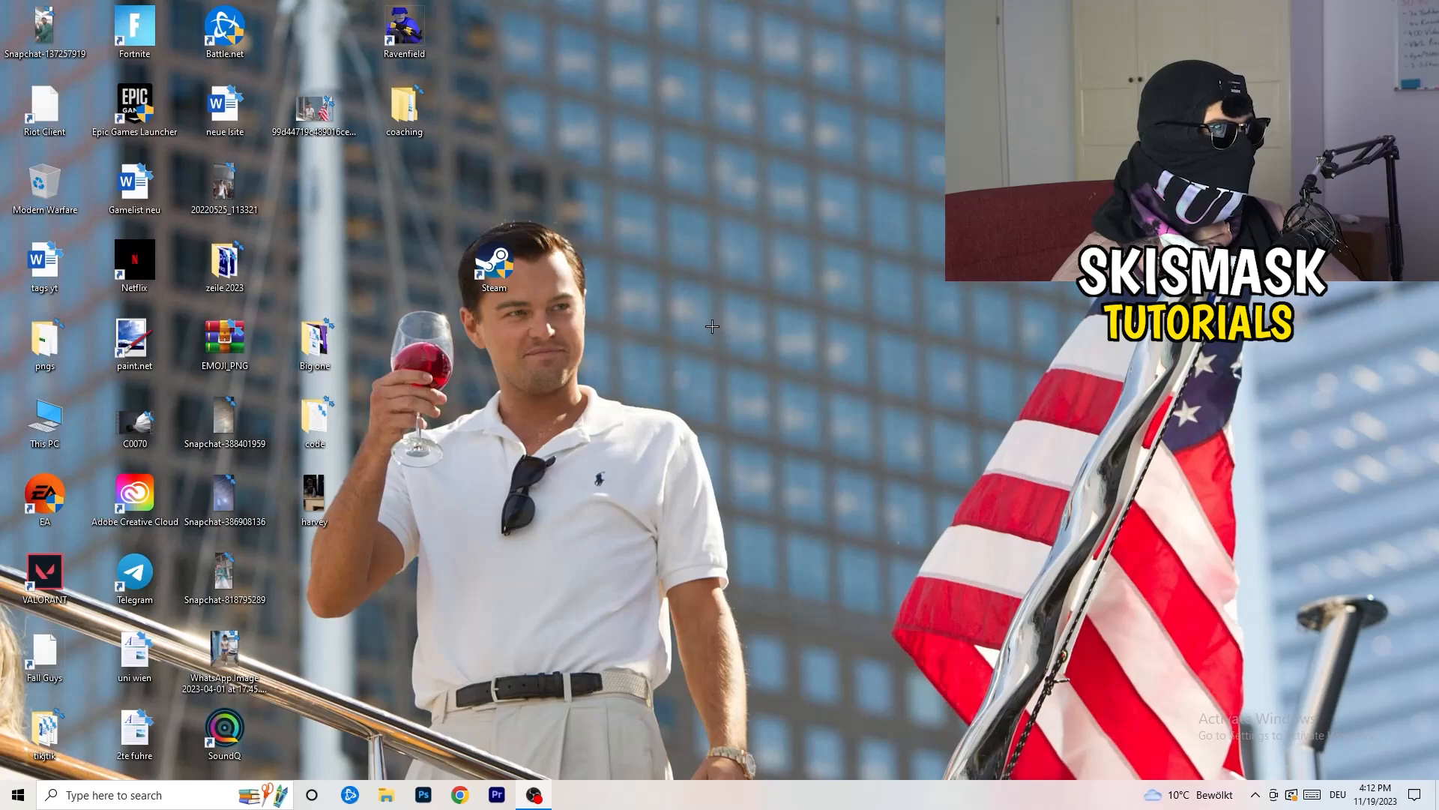
Reach the System display page of Windows Settings via the Start menu
click(15, 794)
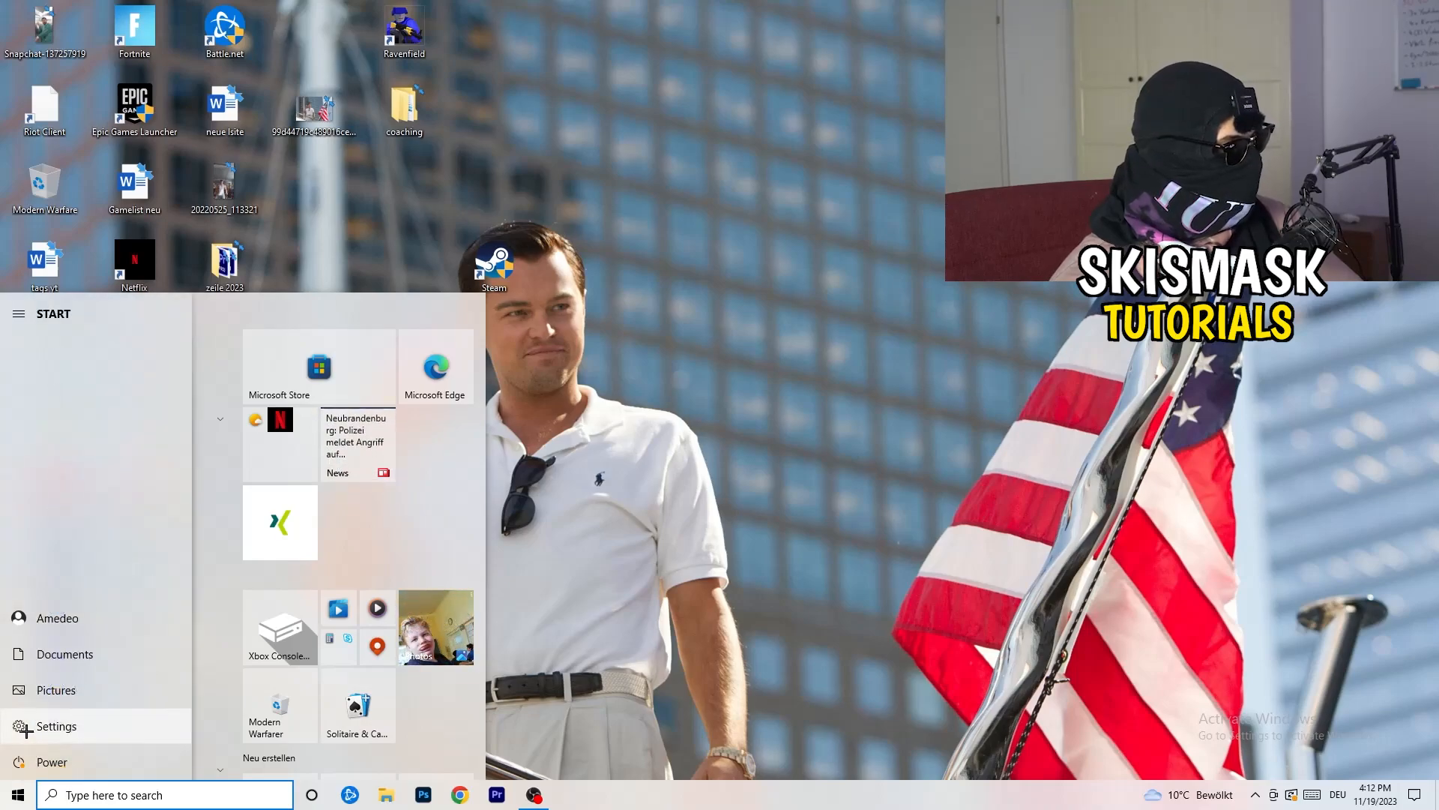
click(55, 726)
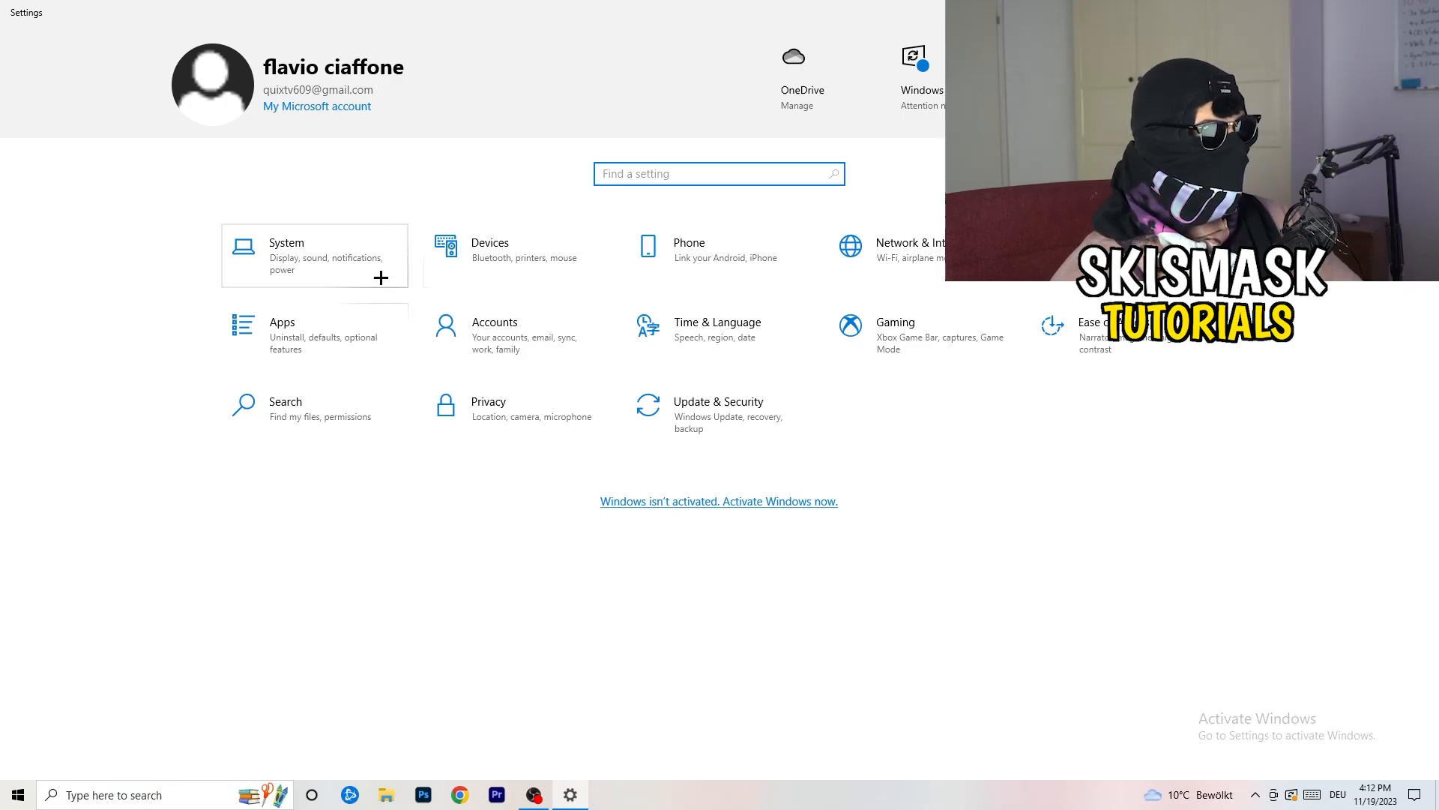
click(285, 243)
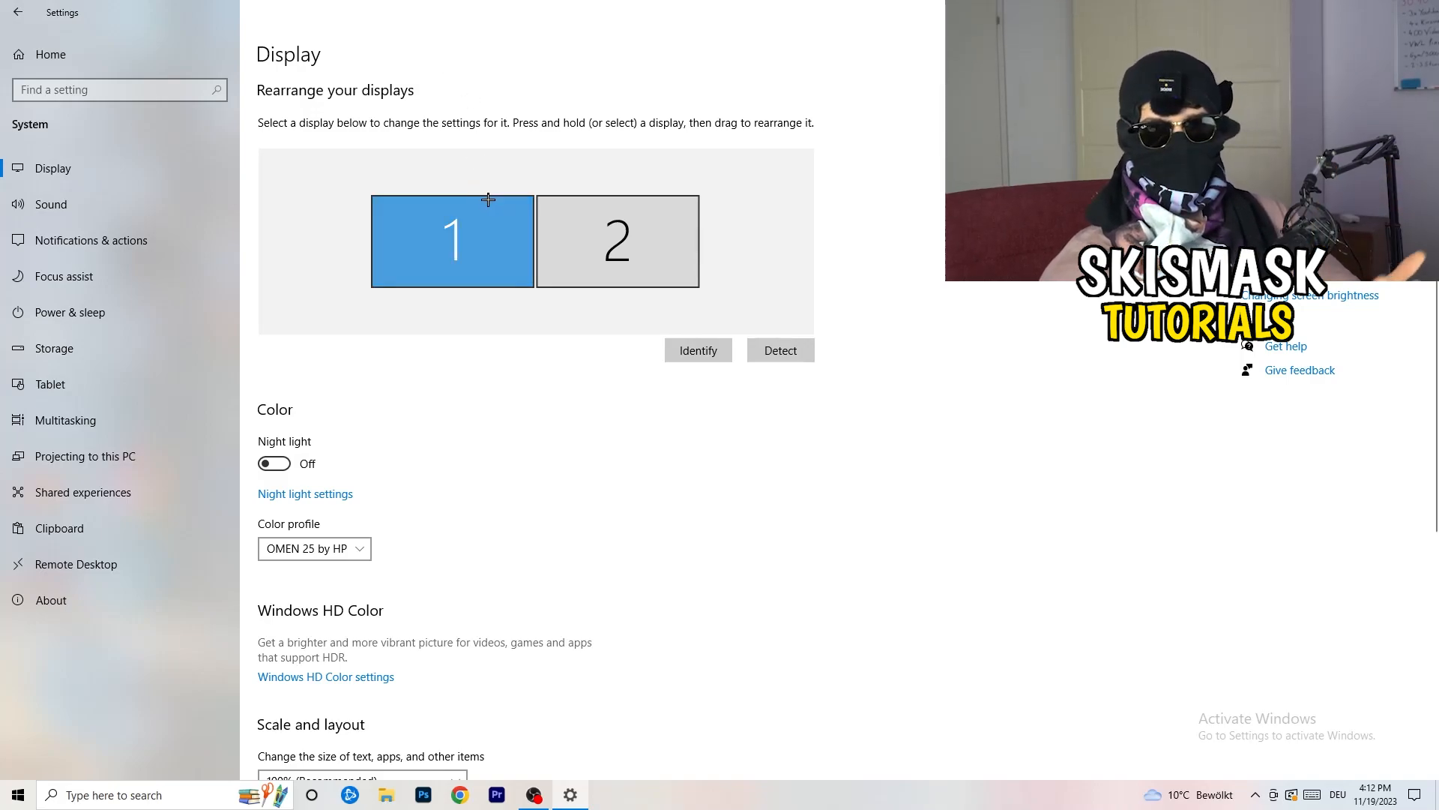
scroll(down, 3)
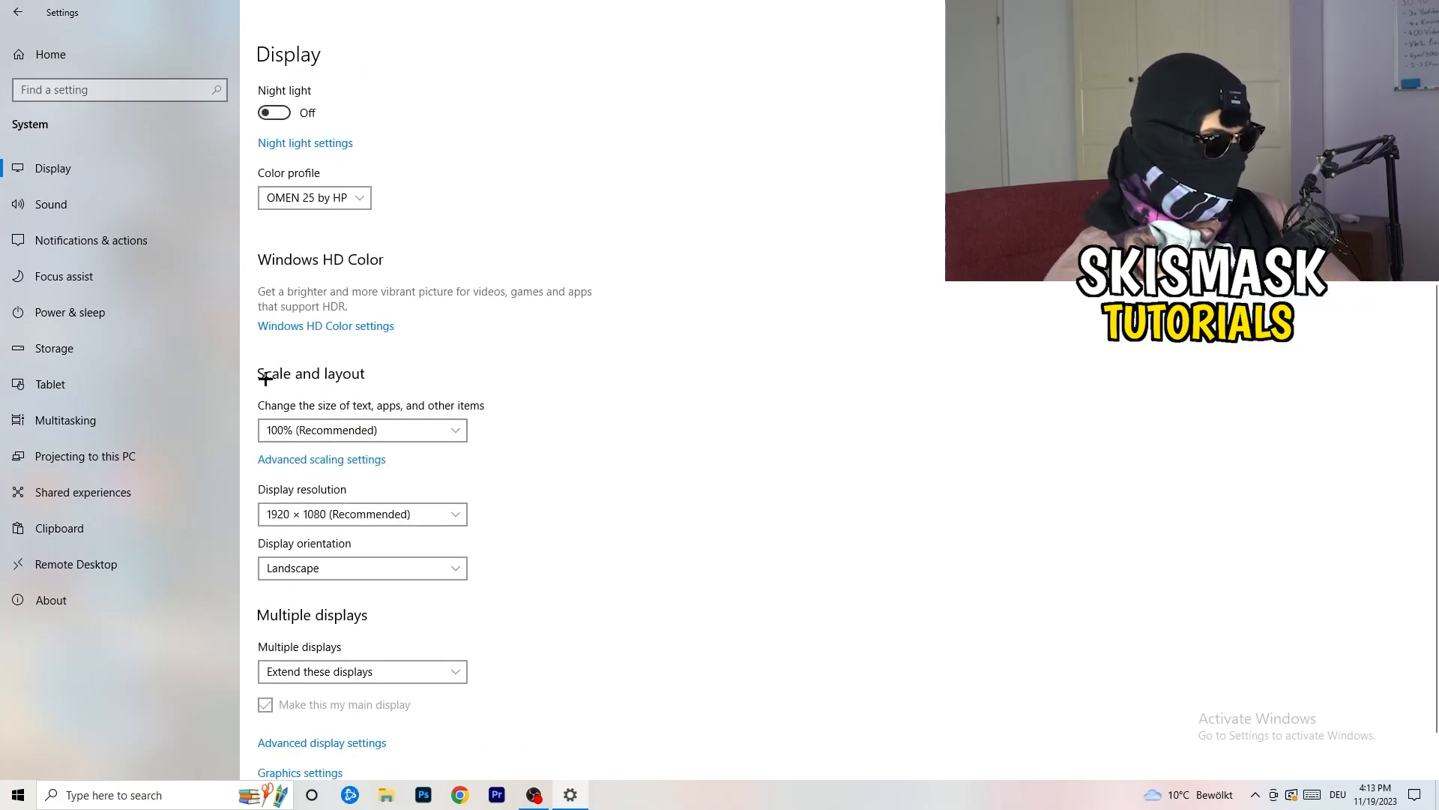
mouse_move(747, 464)
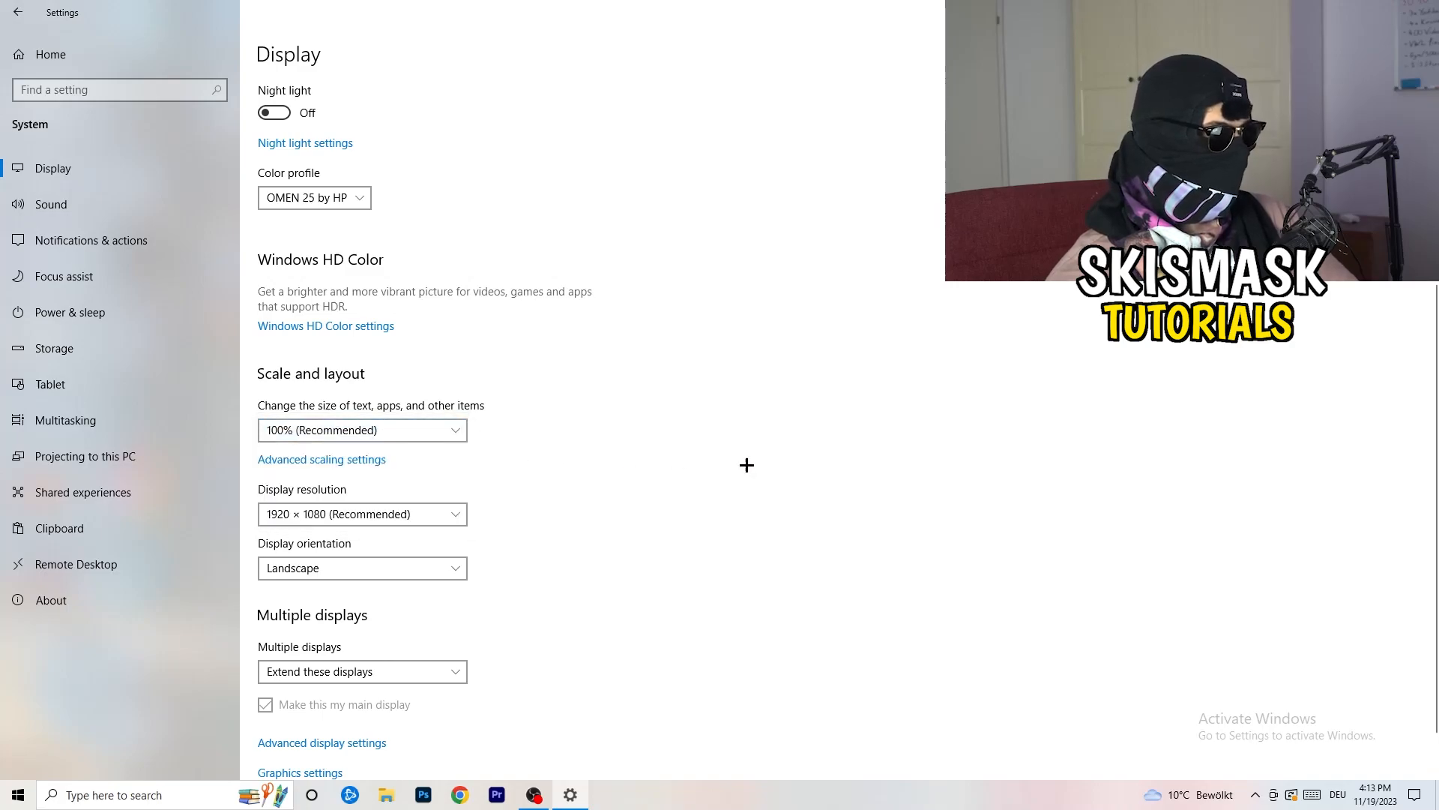
click(361, 431)
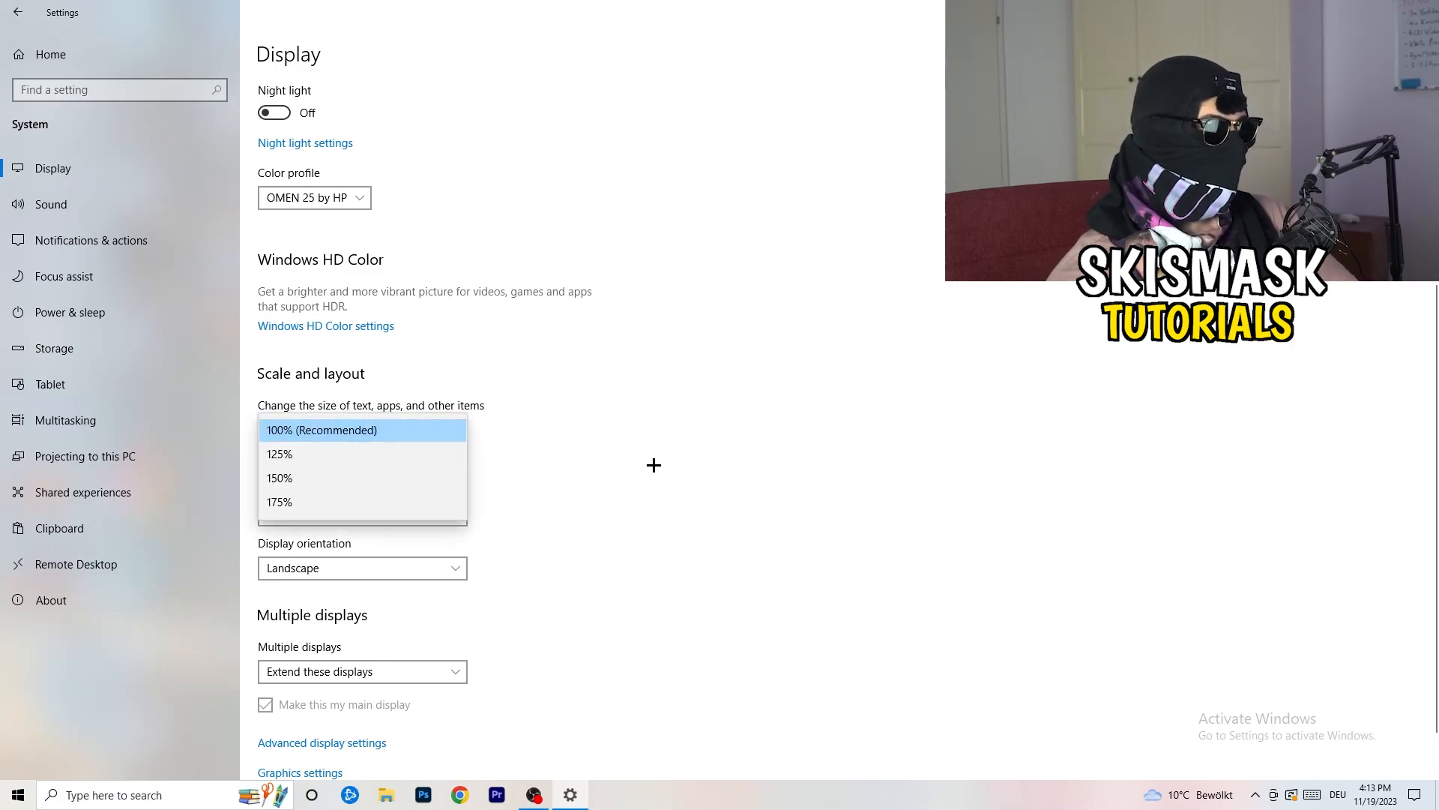
click(322, 430)
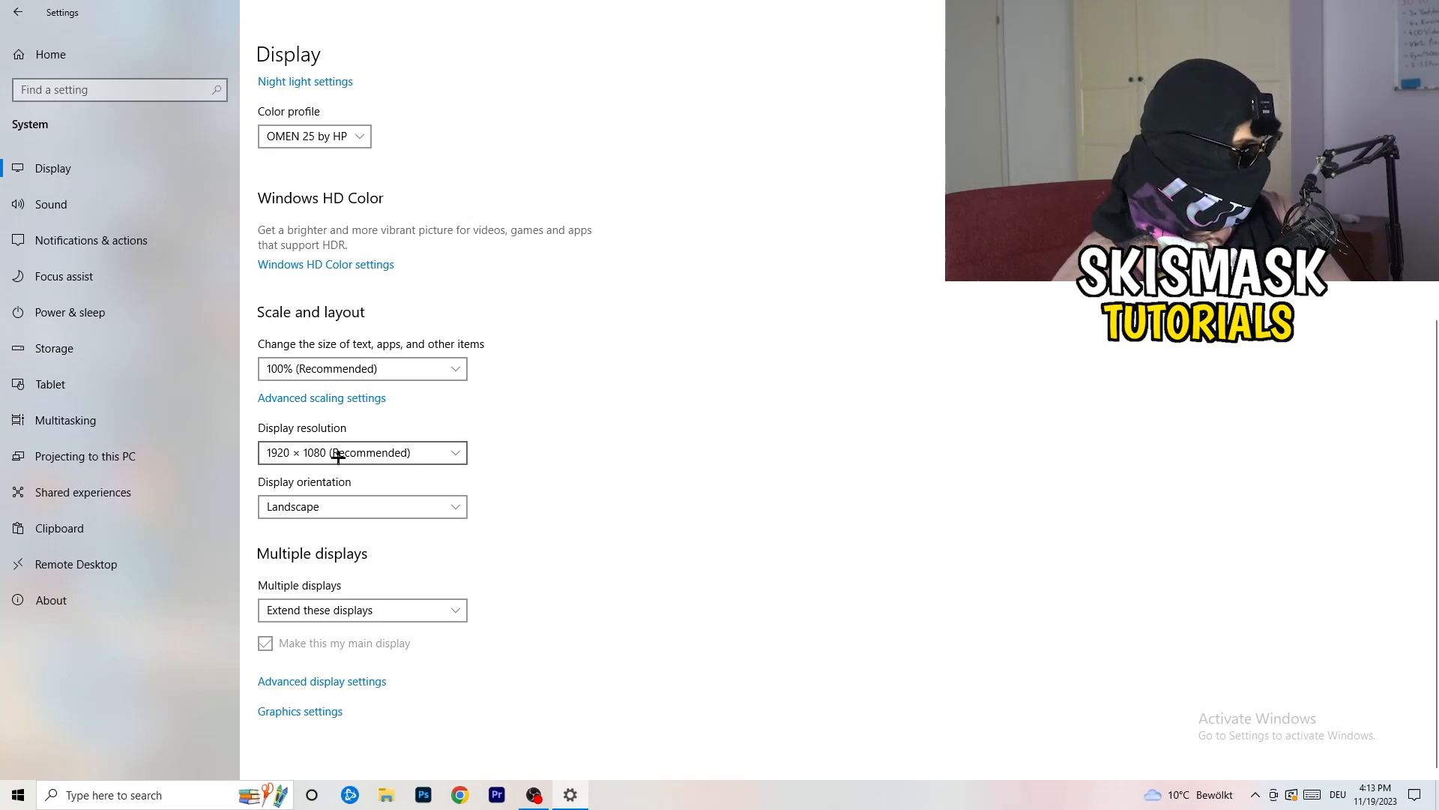
Review the power plans under Additional power settings and return to Power & sleep
click(69, 312)
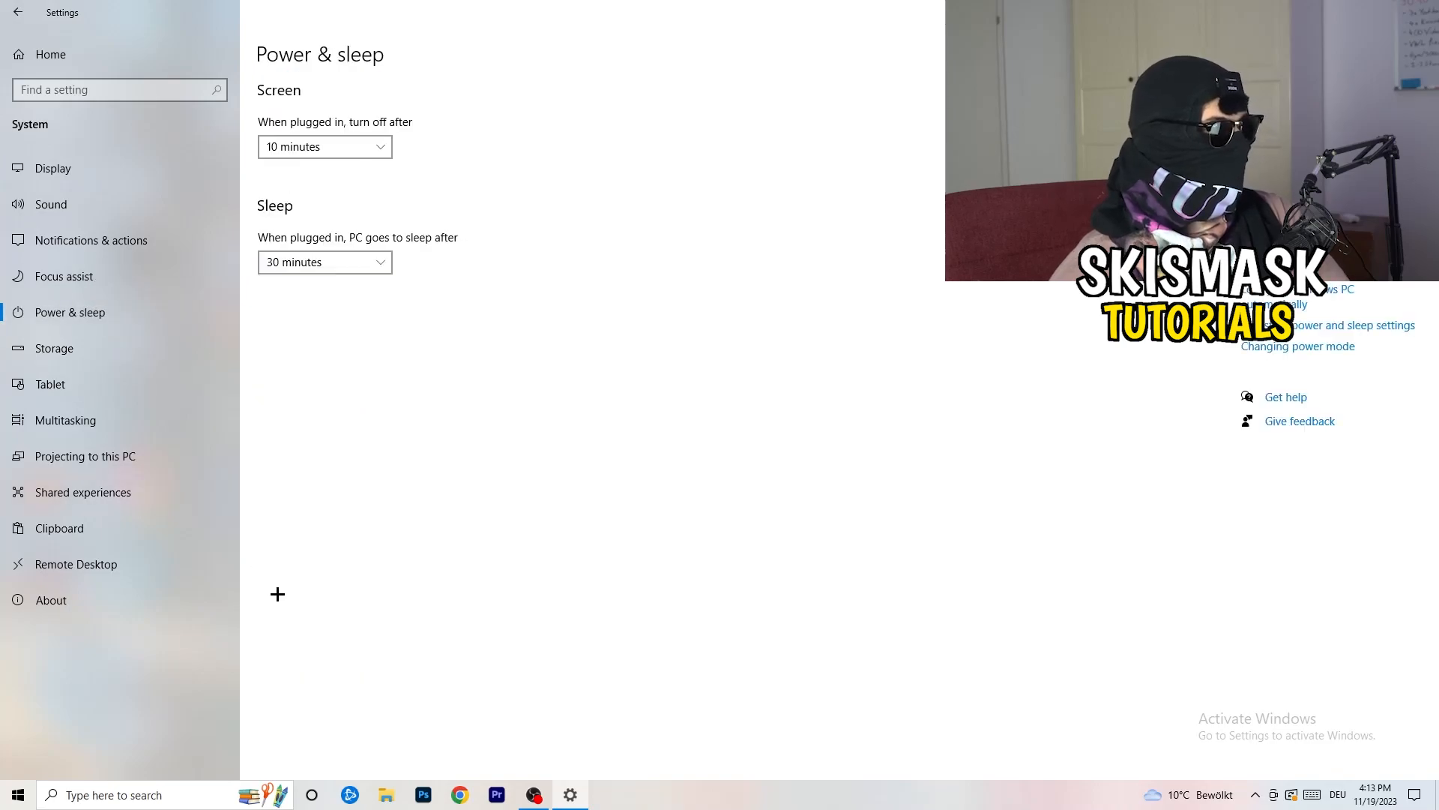
mouse_move(349, 313)
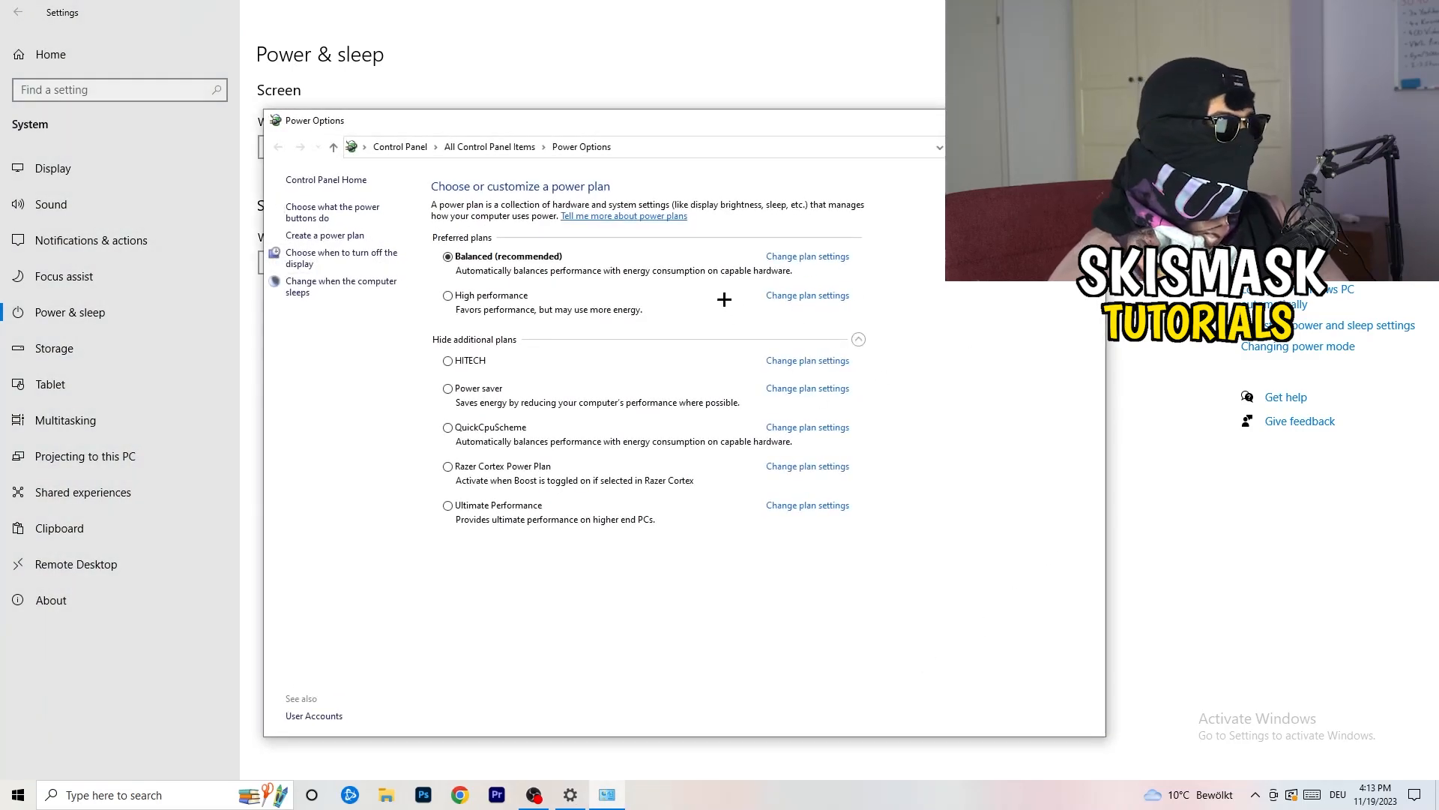
click(858, 339)
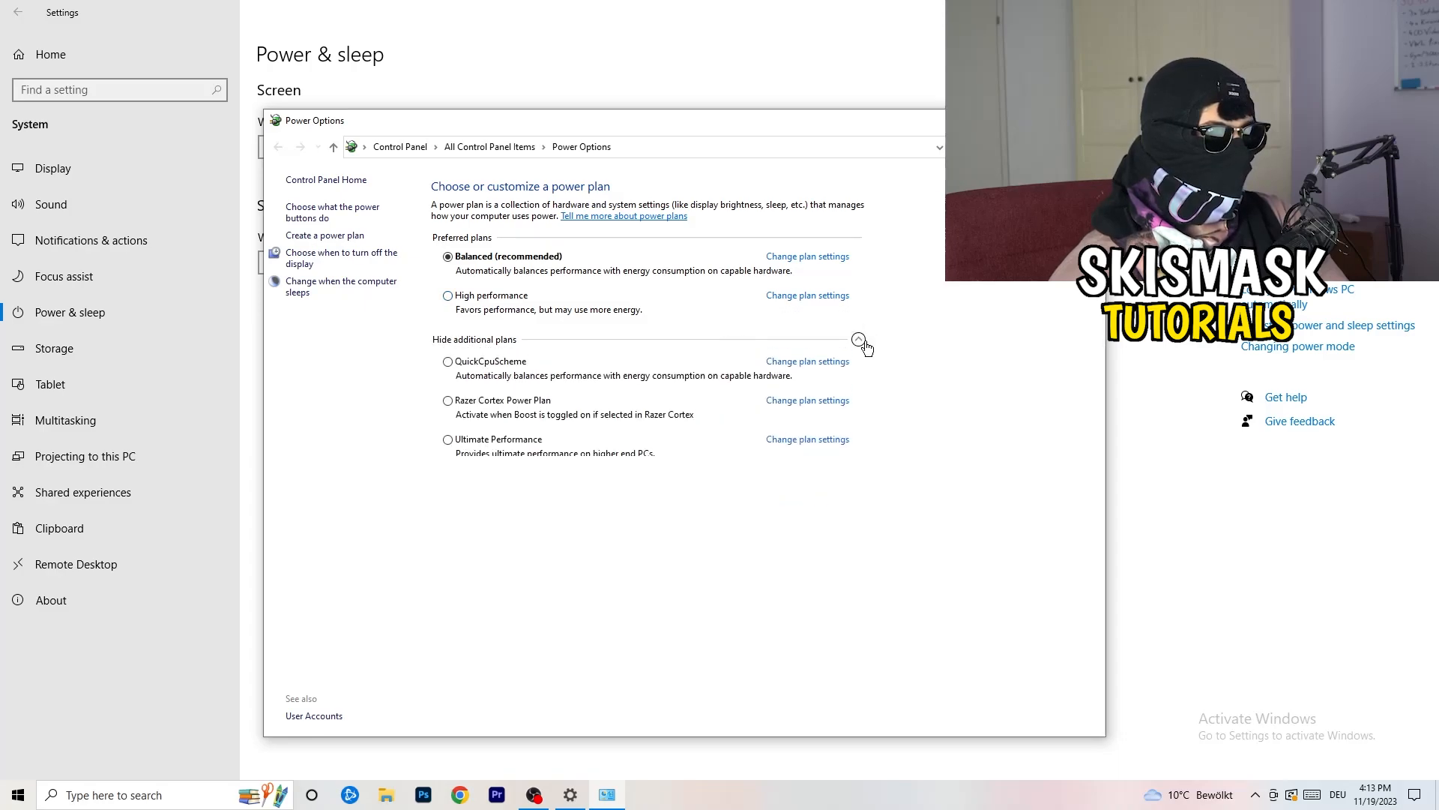
click(858, 339)
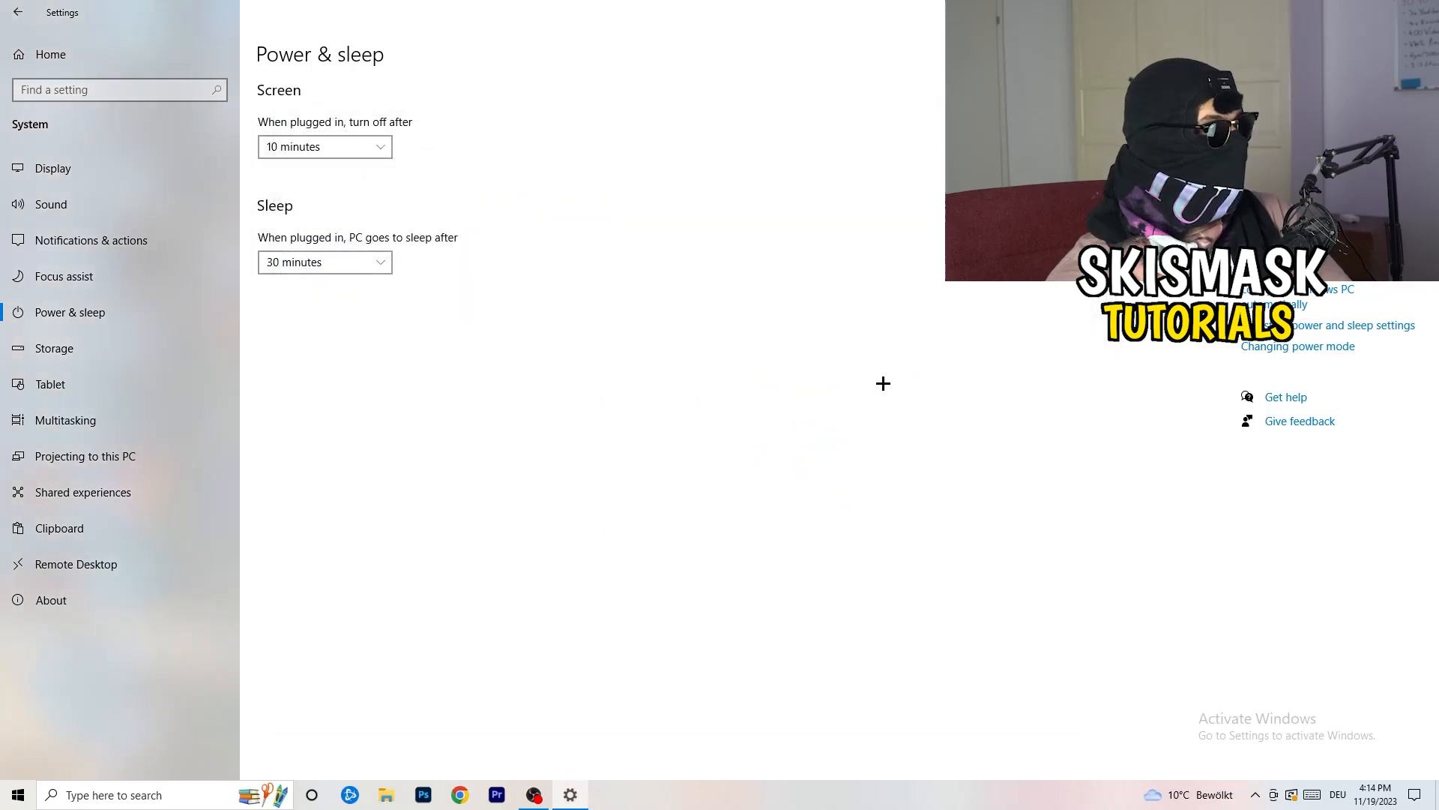
View the Storage Sense configuration options under Storage, then move on to Gaming
click(54, 348)
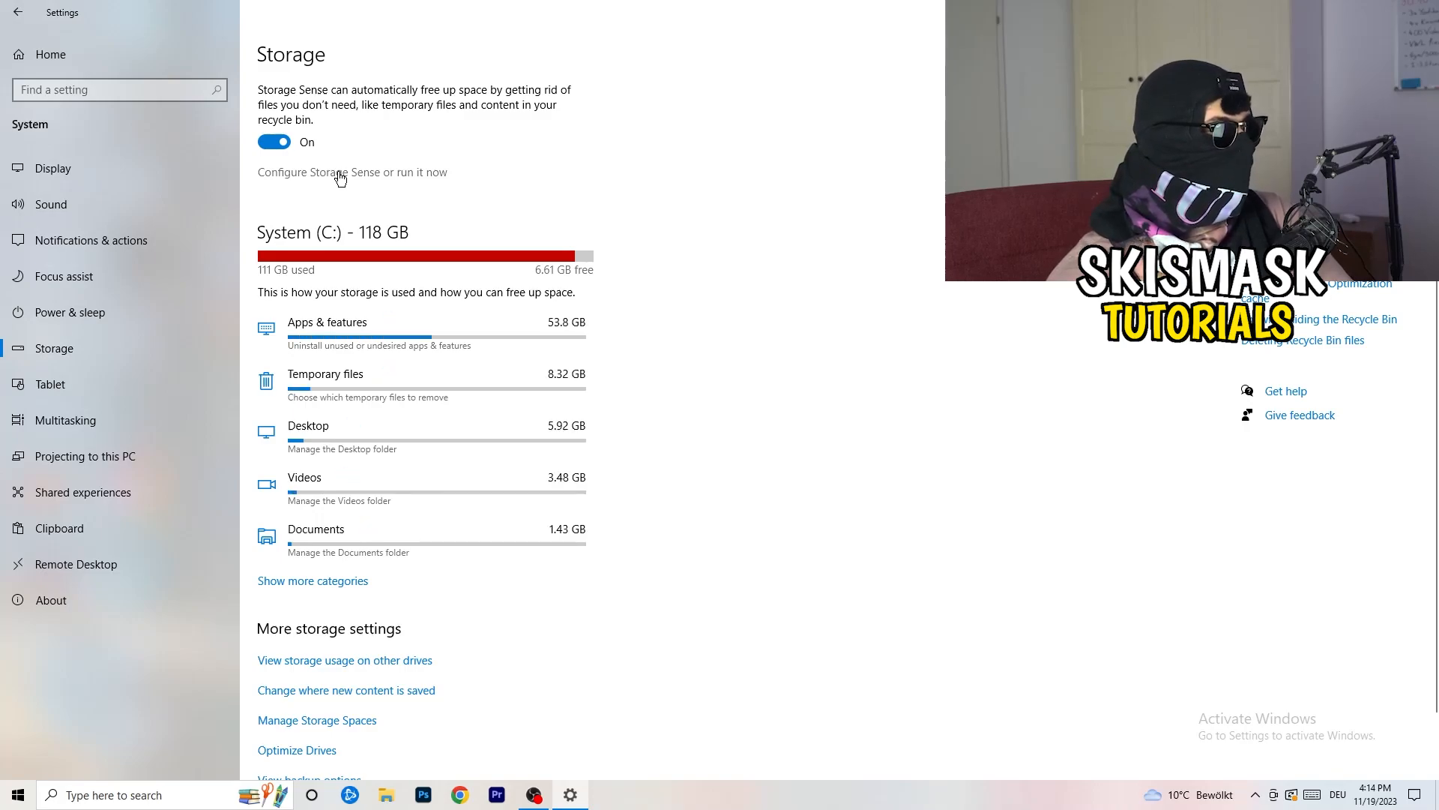
click(351, 171)
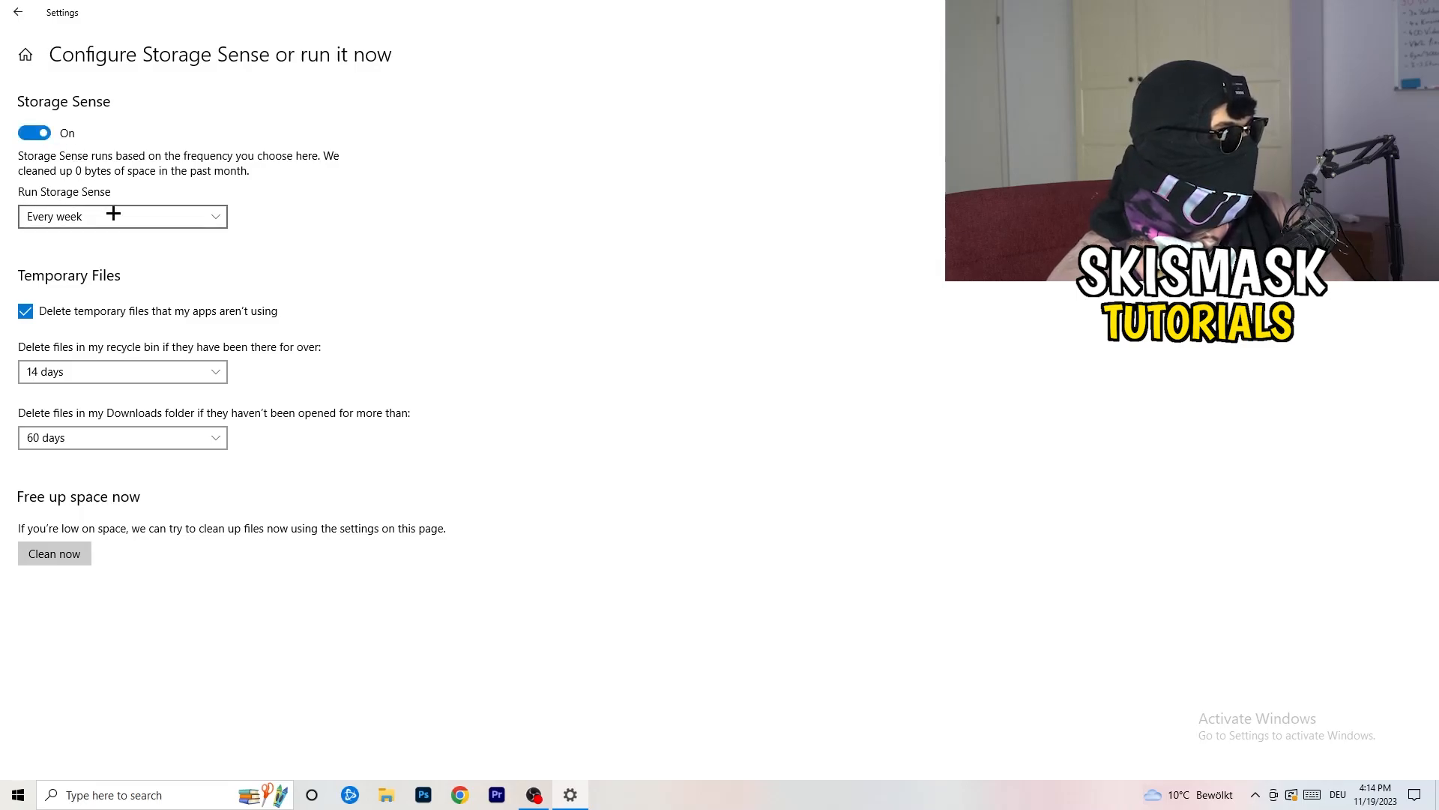
mouse_move(492, 209)
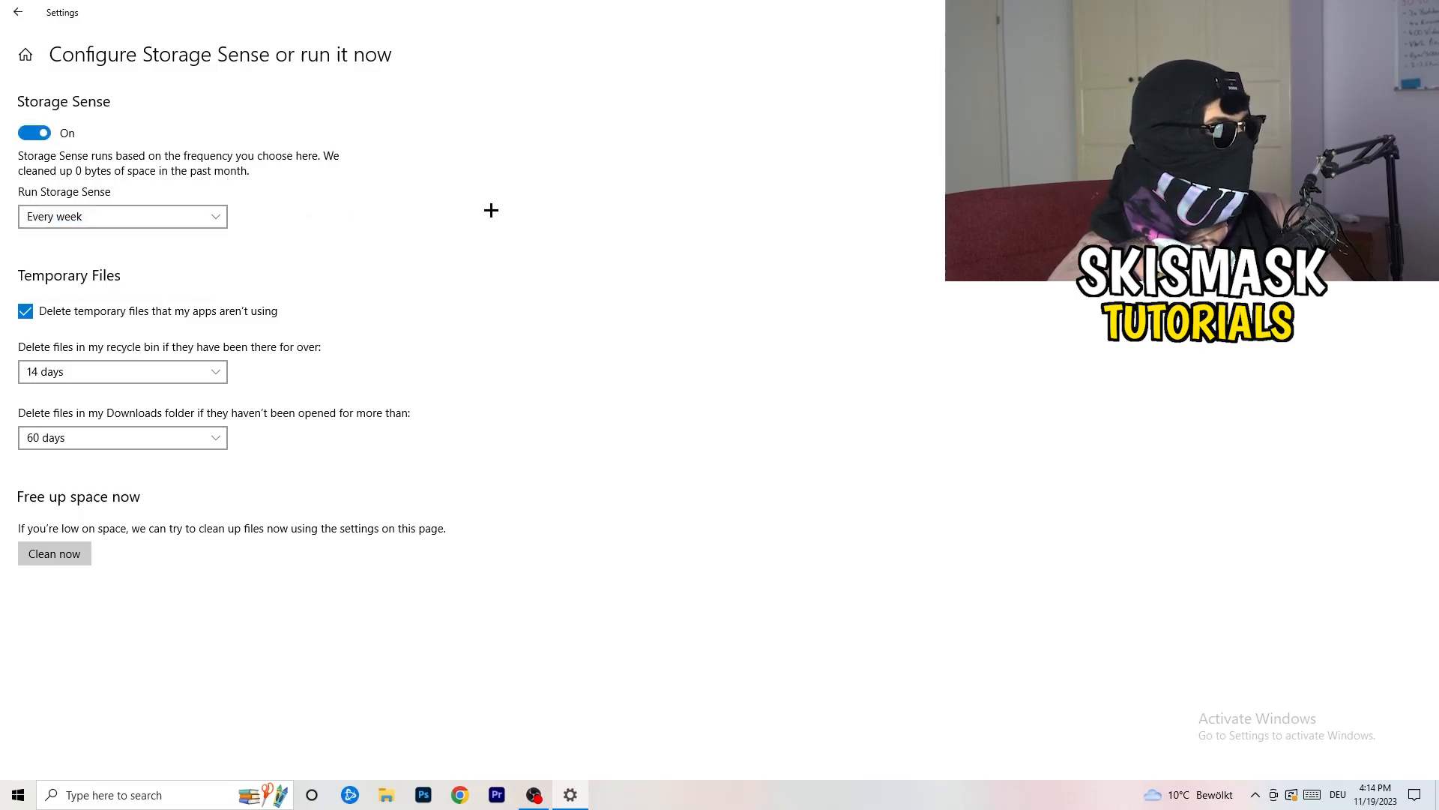
mouse_move(142, 317)
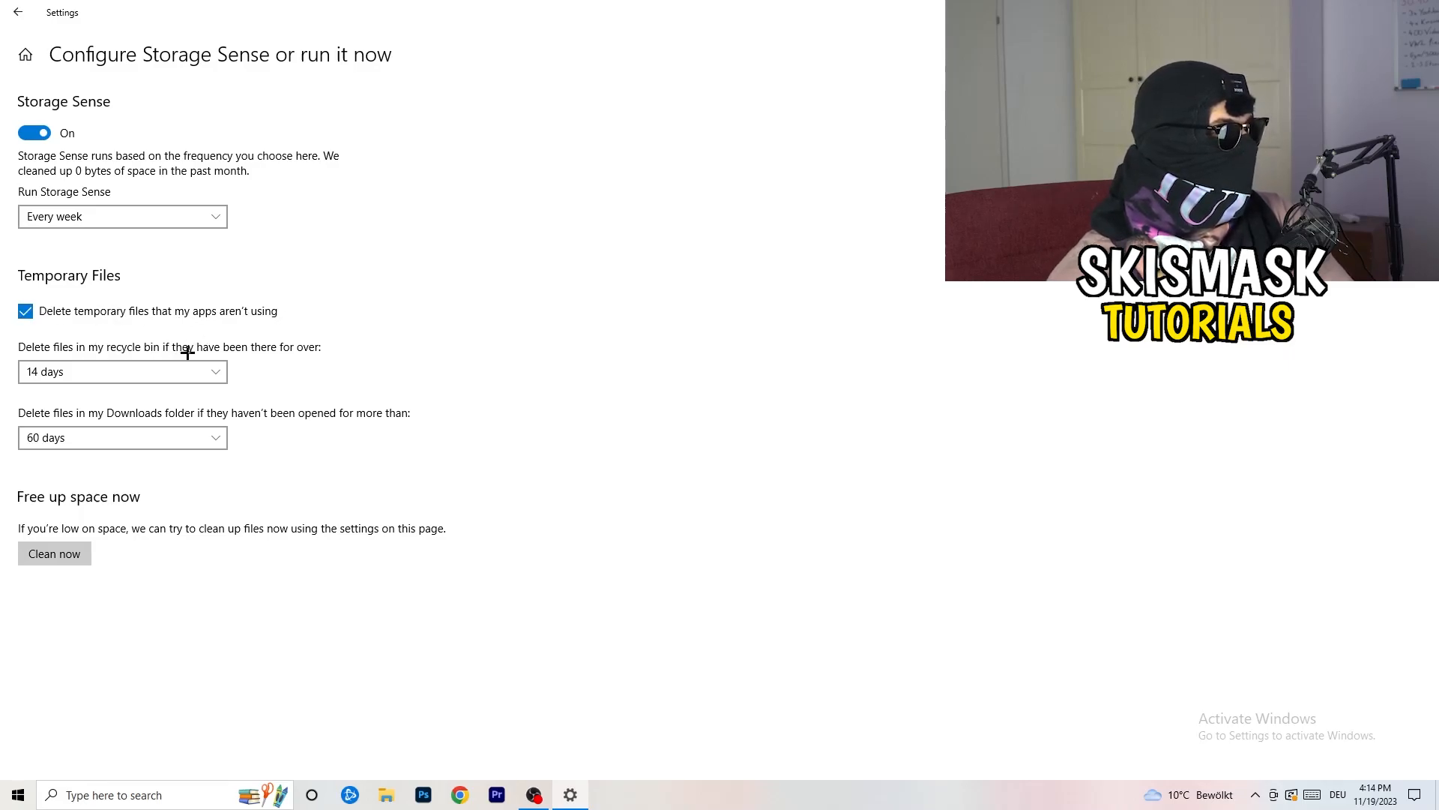
click(122, 370)
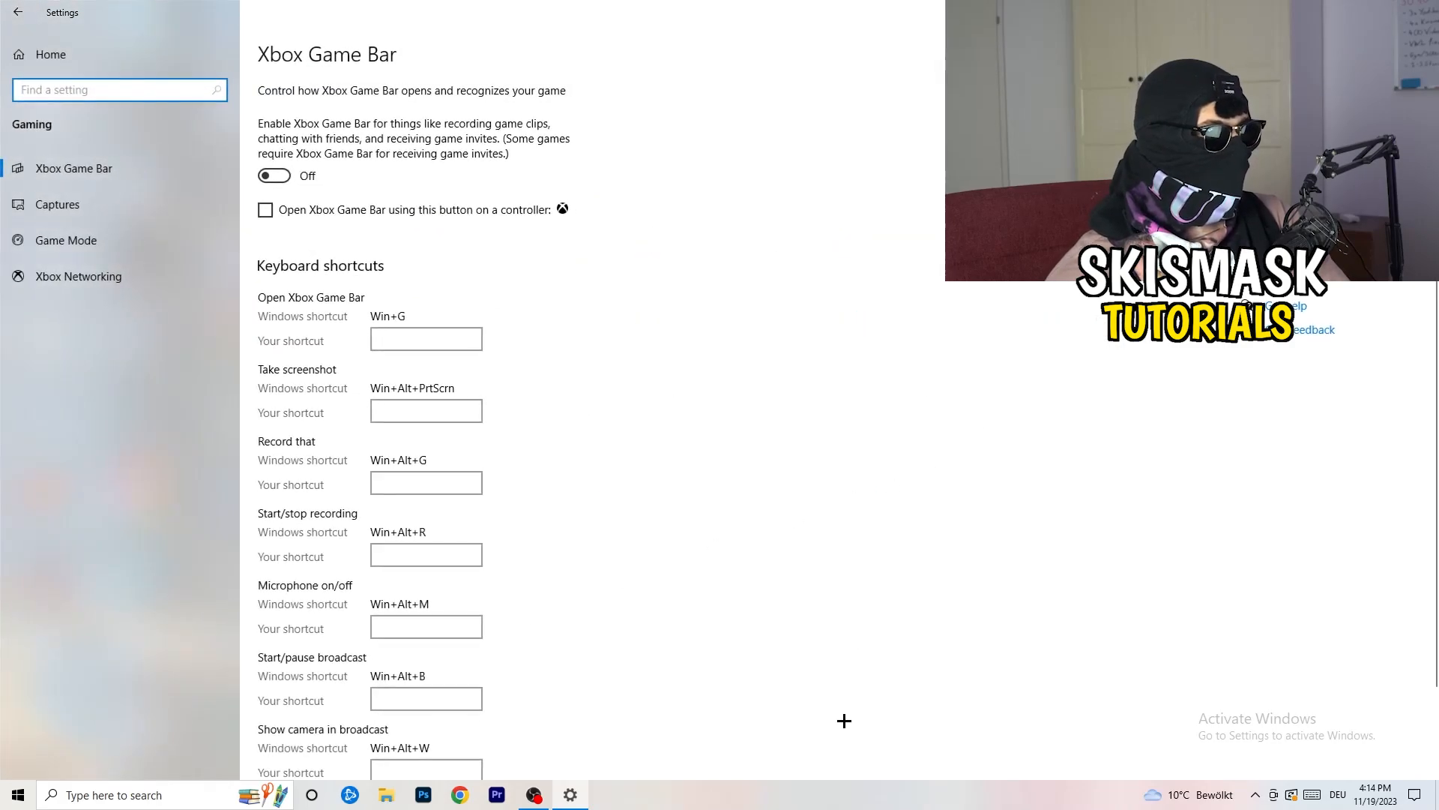
mouse_move(596, 463)
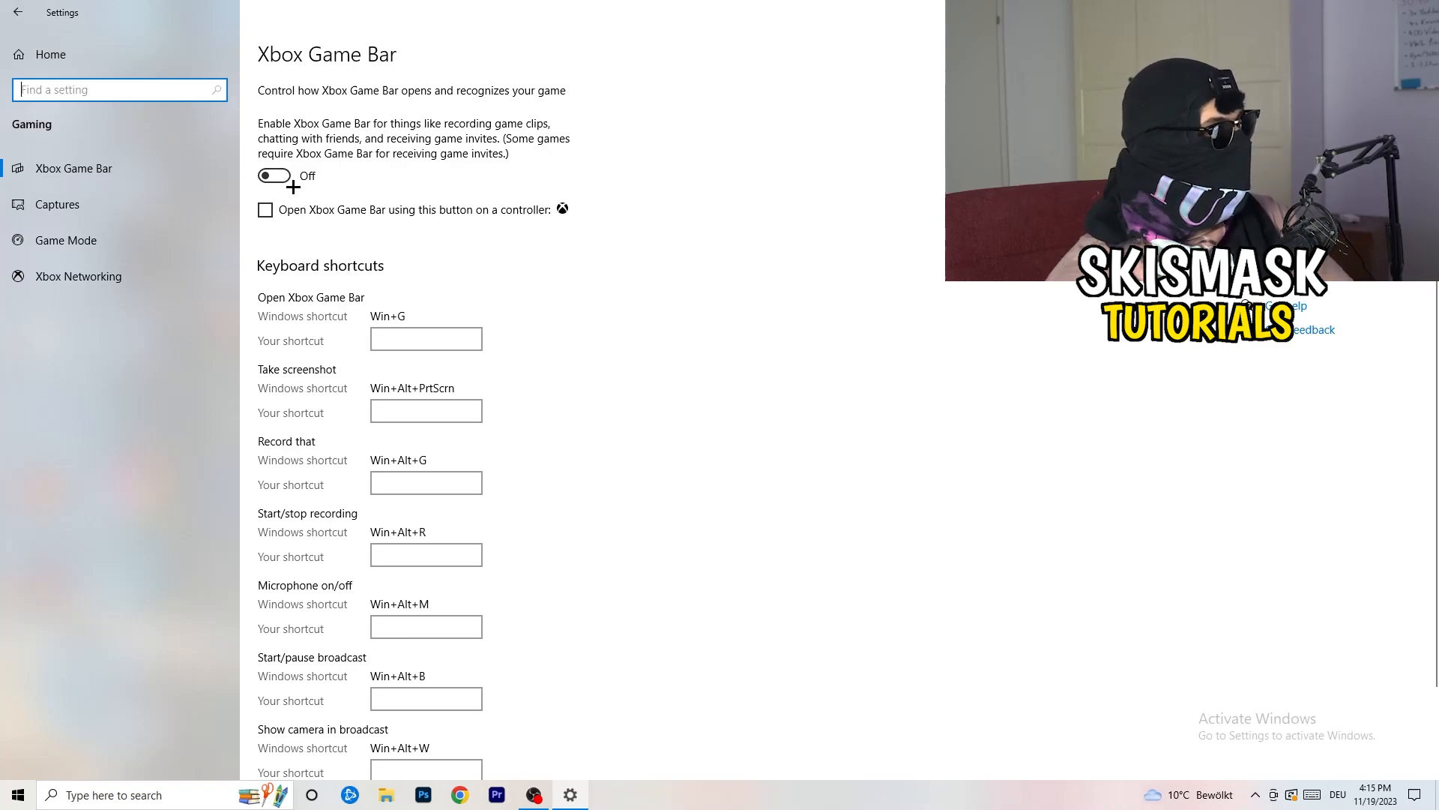
Confirm Xbox Game Bar is off and move to the Captures page
click(57, 204)
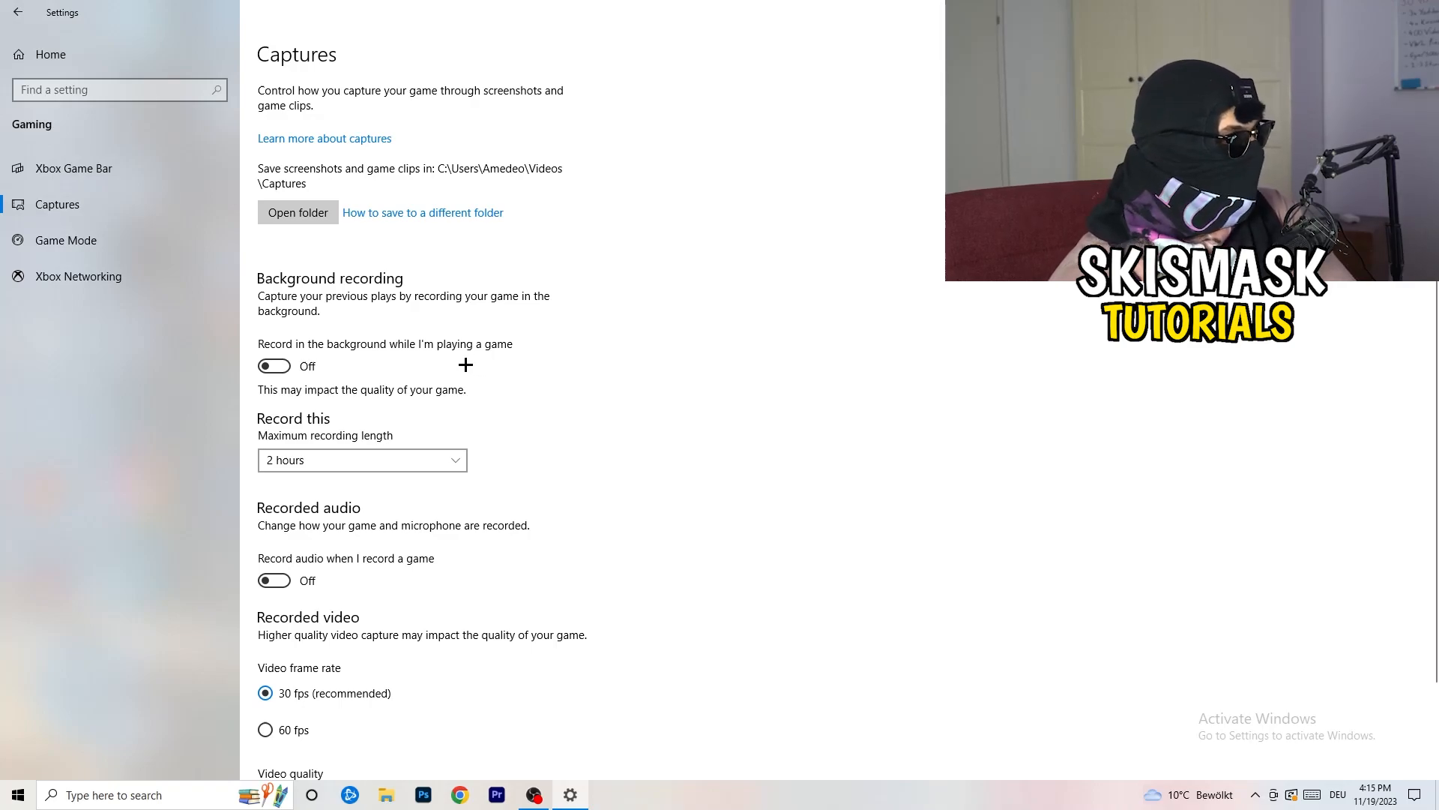
Leave background and audio recording off on Captures and close Settings
scroll(down, 3)
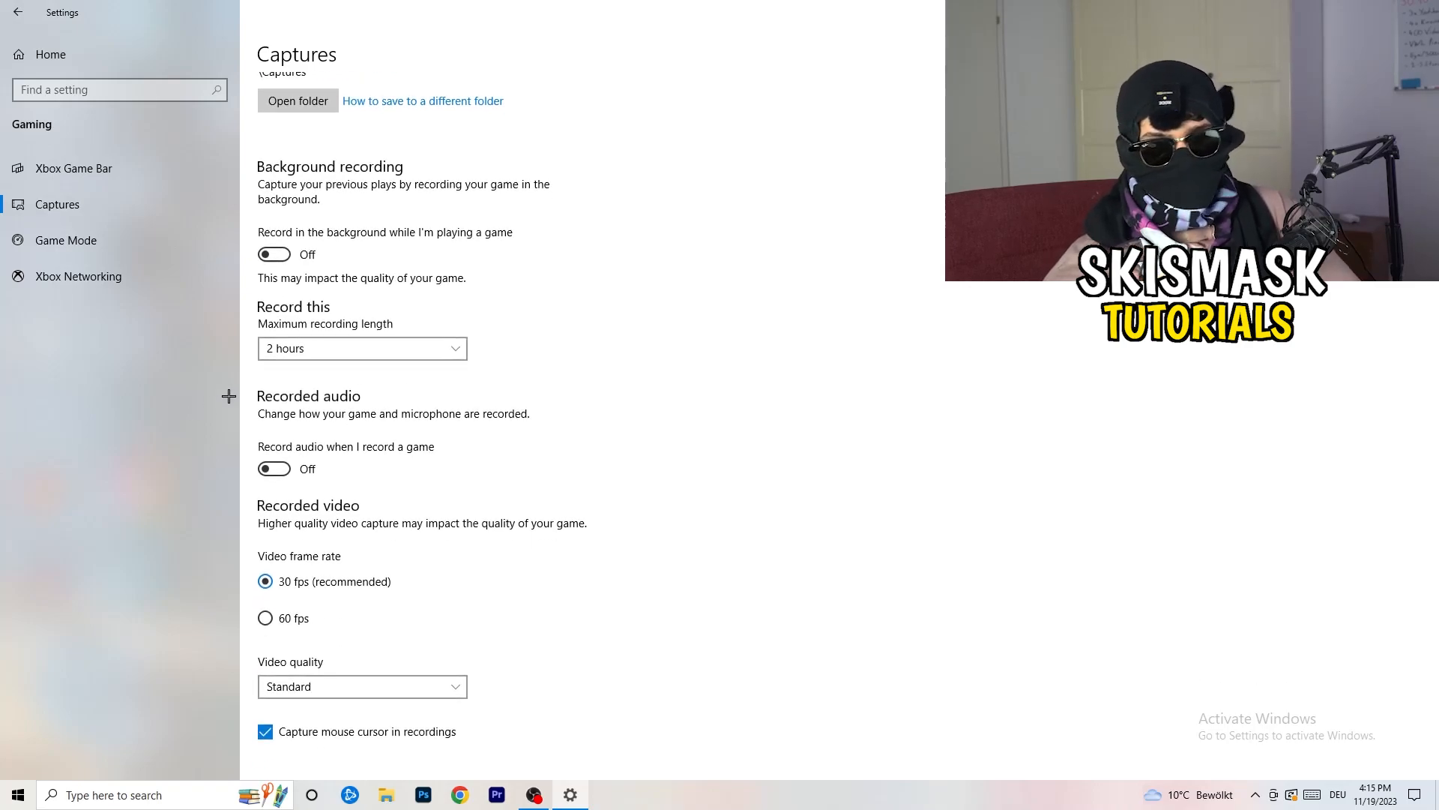
click(64, 240)
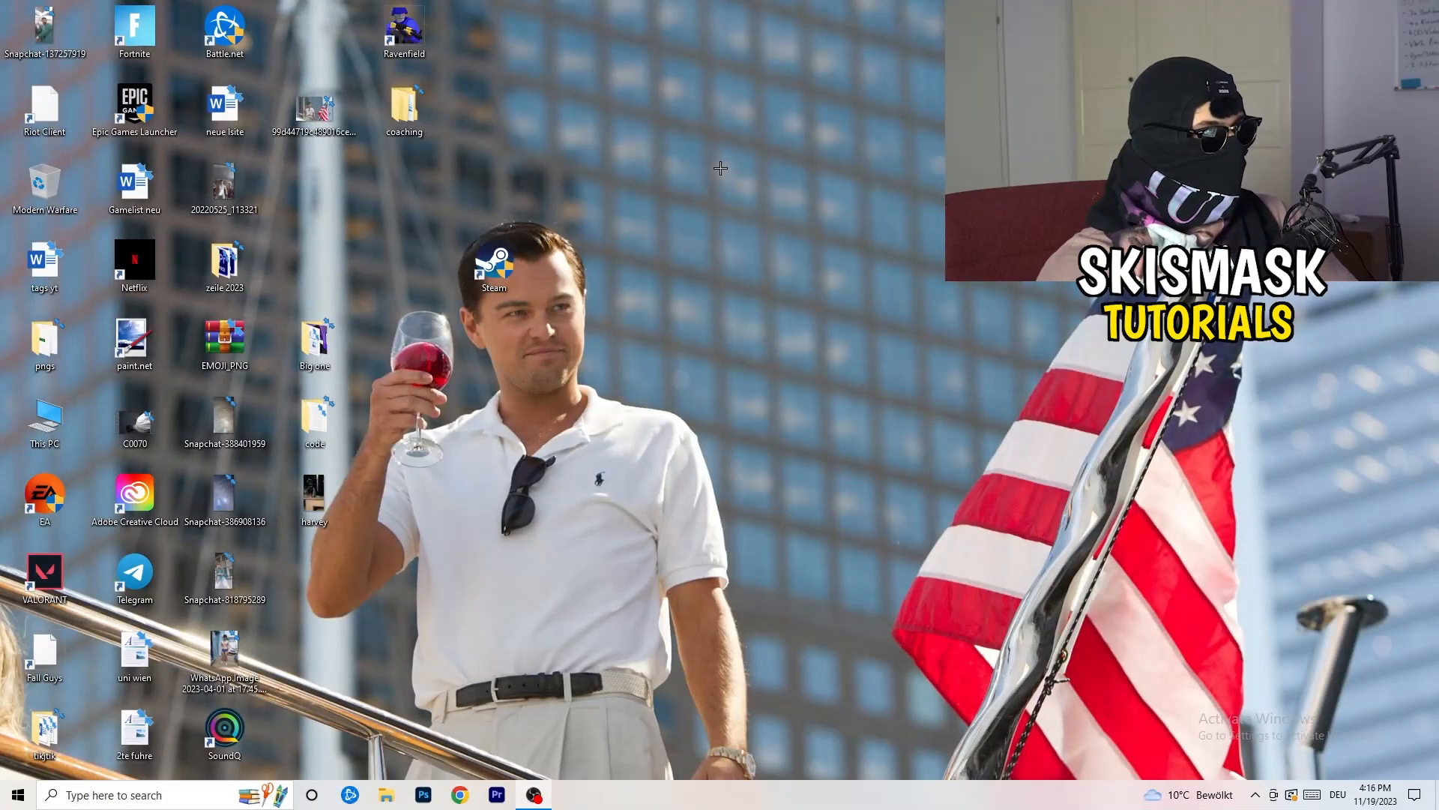
Move the Steam shortcut aside and bring up its Compatibility properties
click(493, 264)
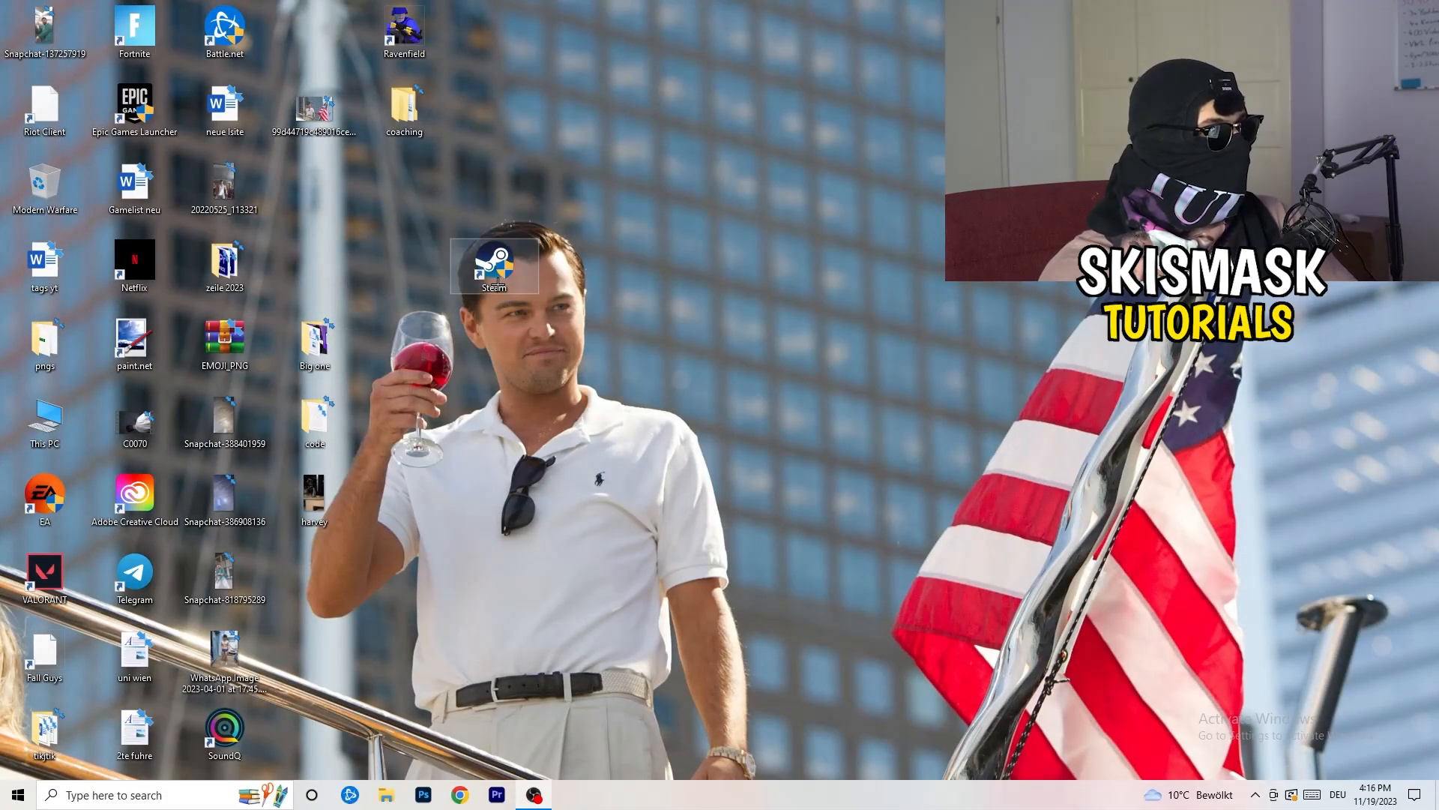
drag(494, 267, 763, 267)
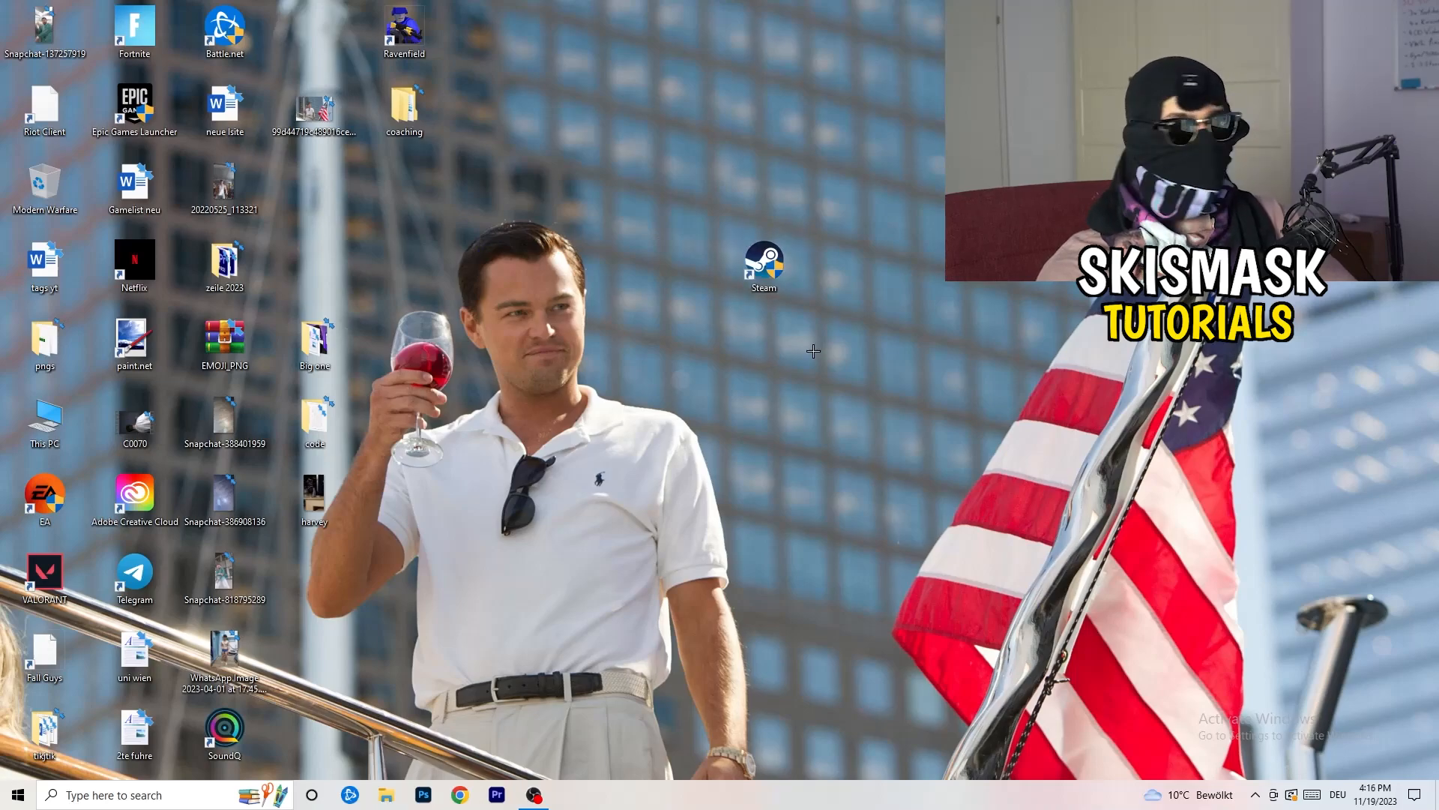
right_click(764, 261)
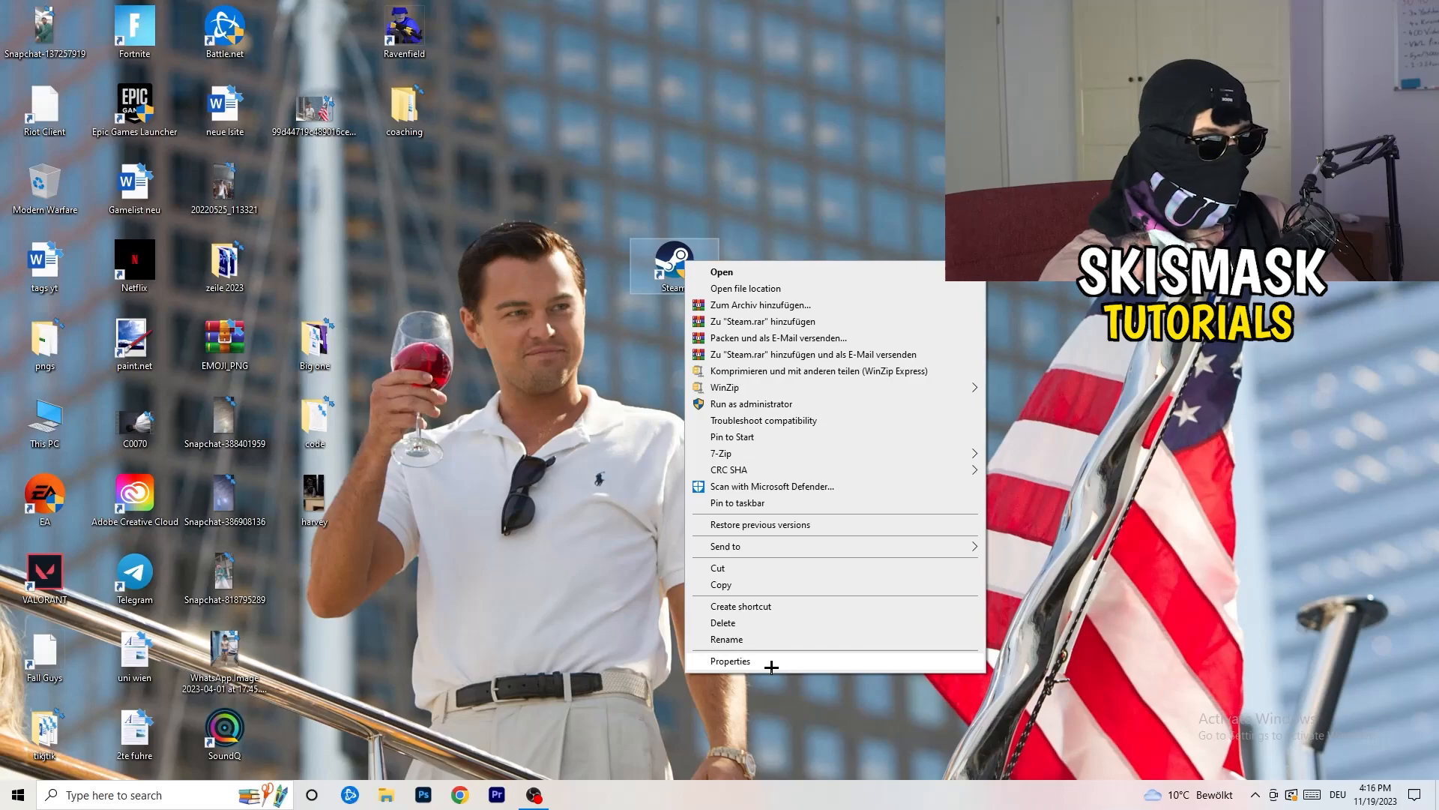
click(730, 661)
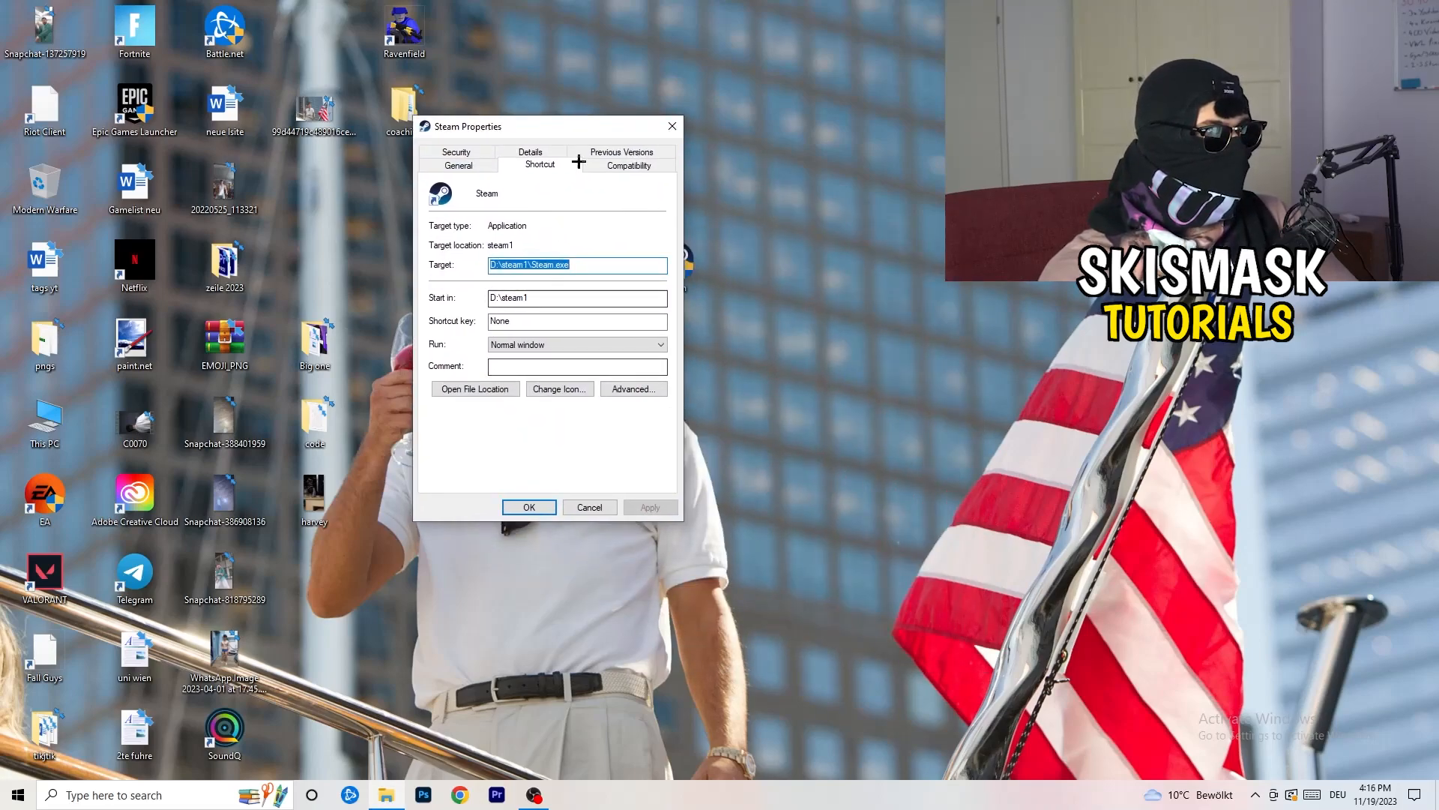
click(628, 164)
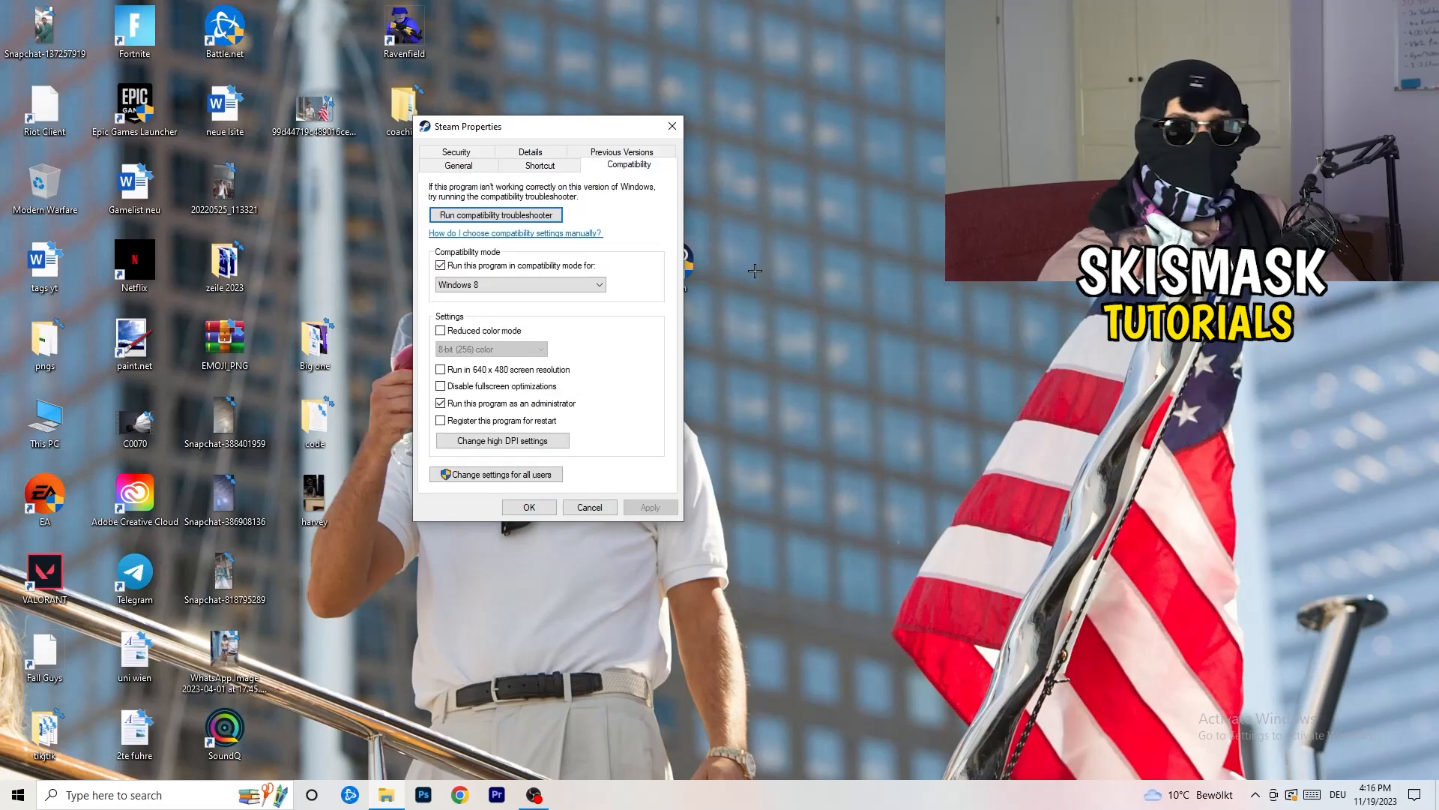
mouse_move(745, 268)
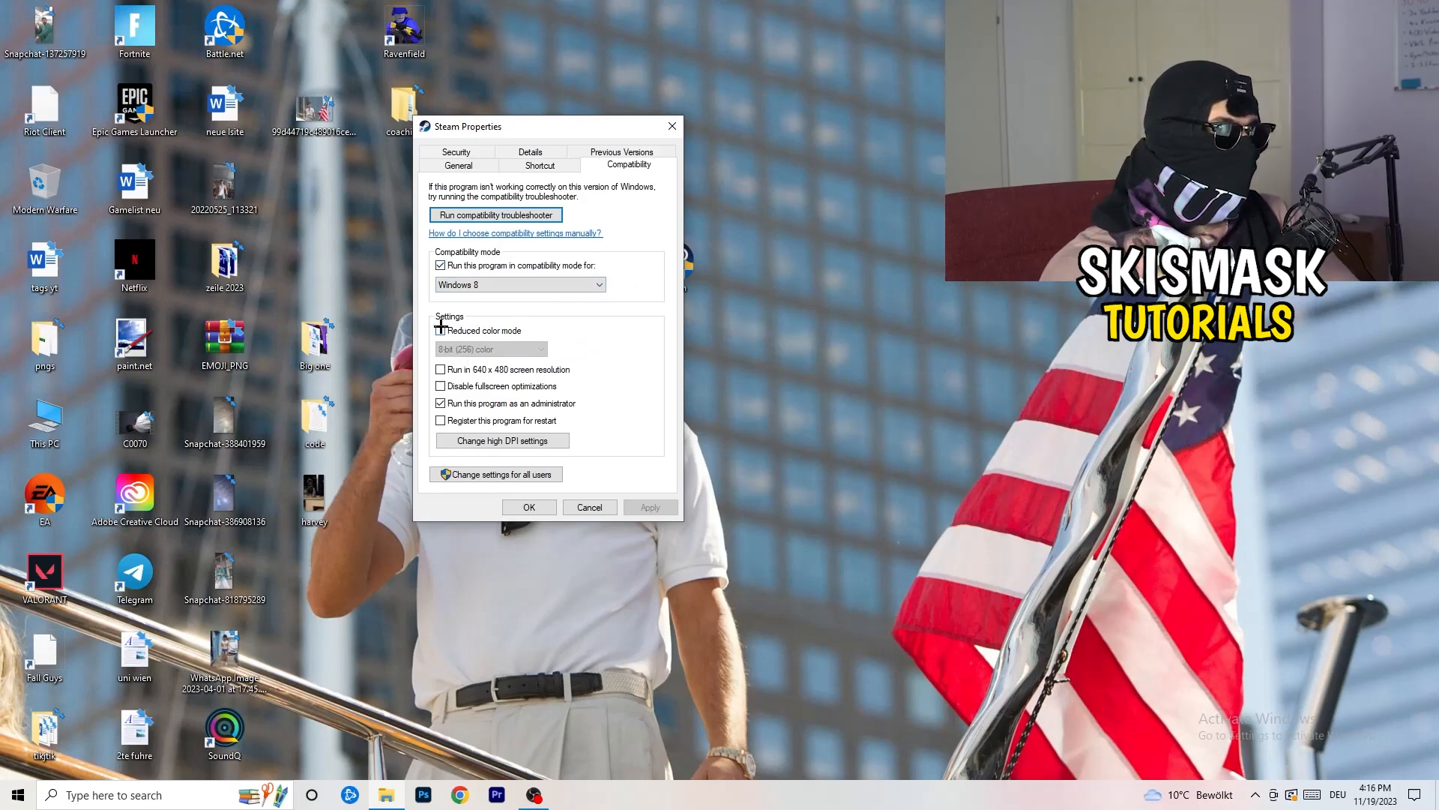
Enable Windows 8 compatibility mode and Run as administrator for the Steam shortcut
click(441, 330)
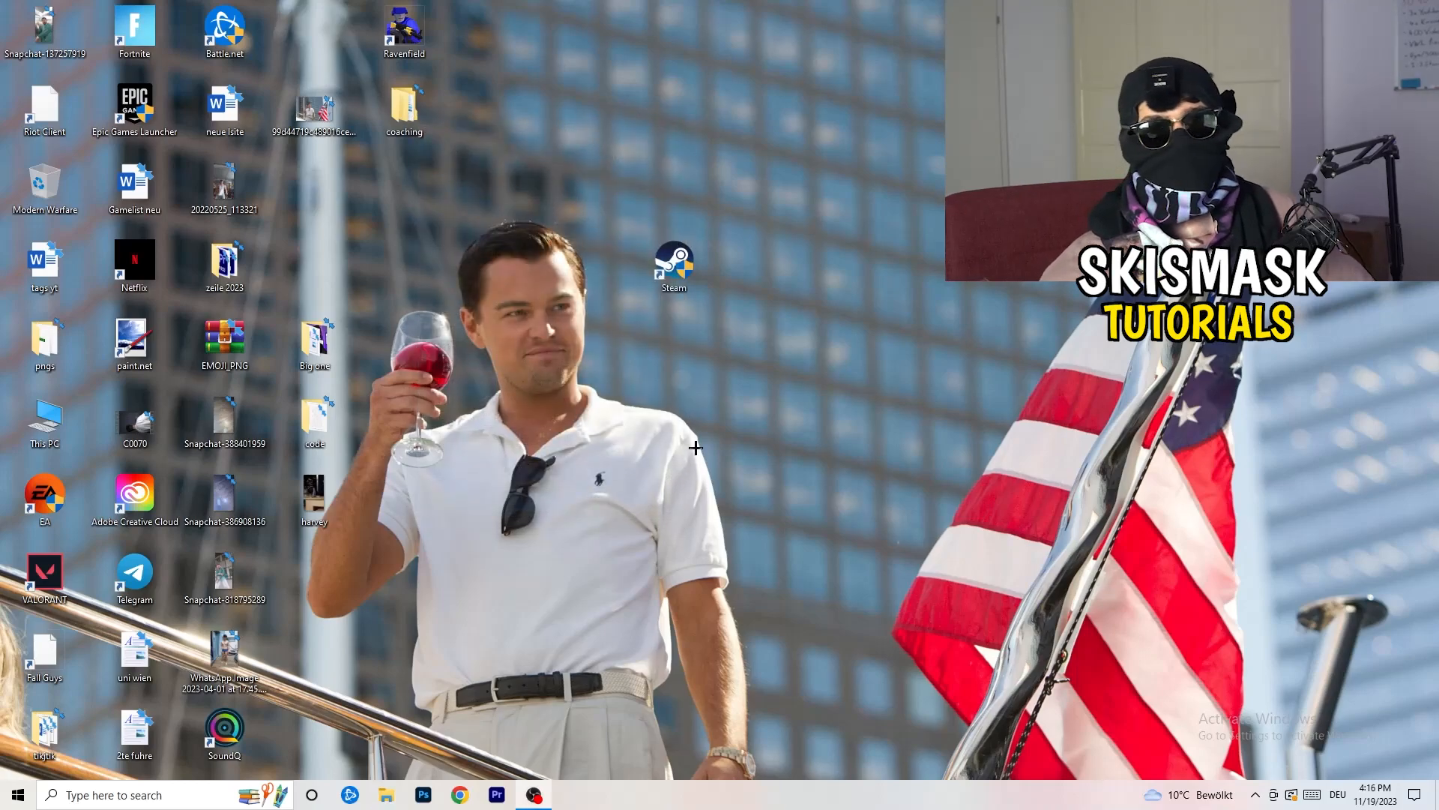
drag(673, 267, 763, 267)
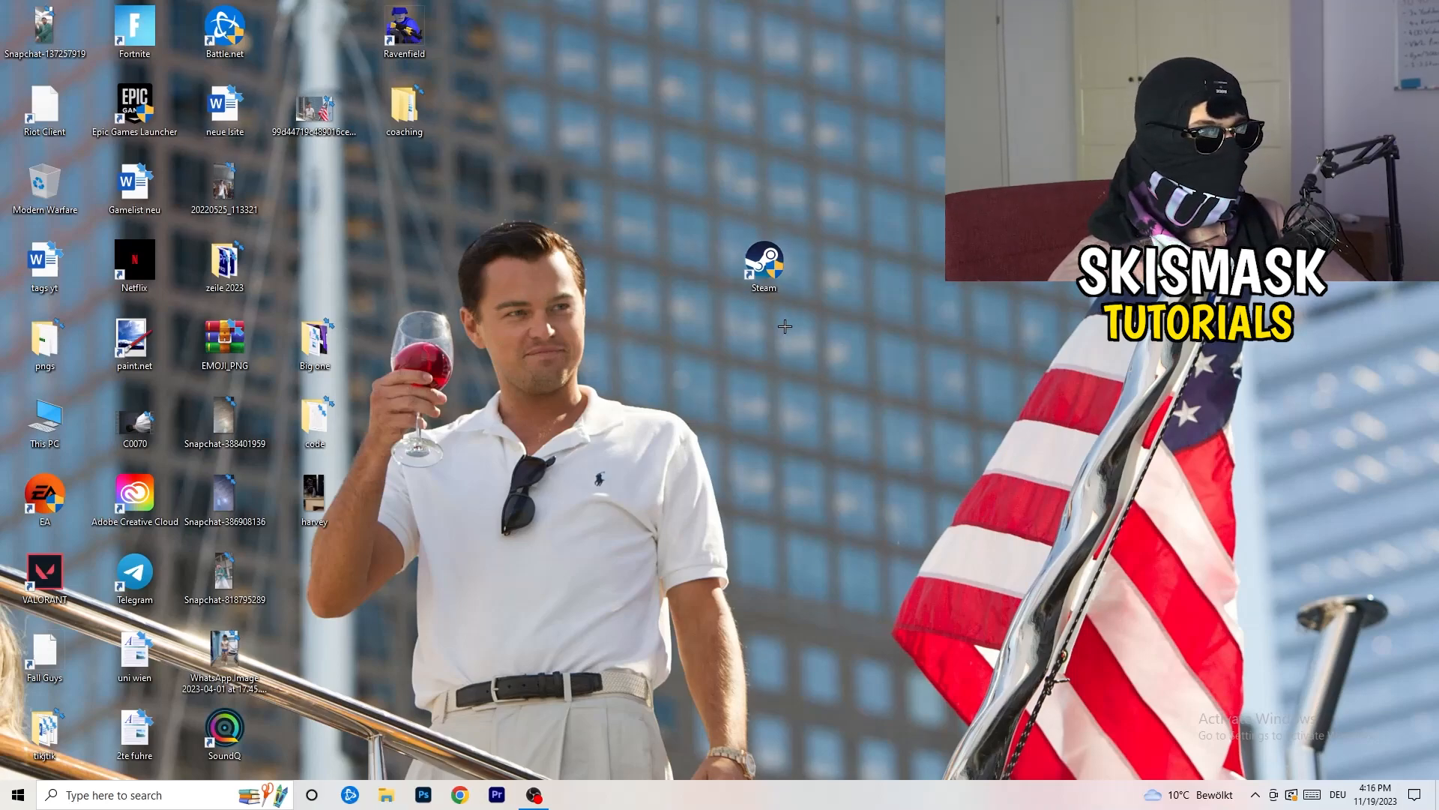
right_click(763, 264)
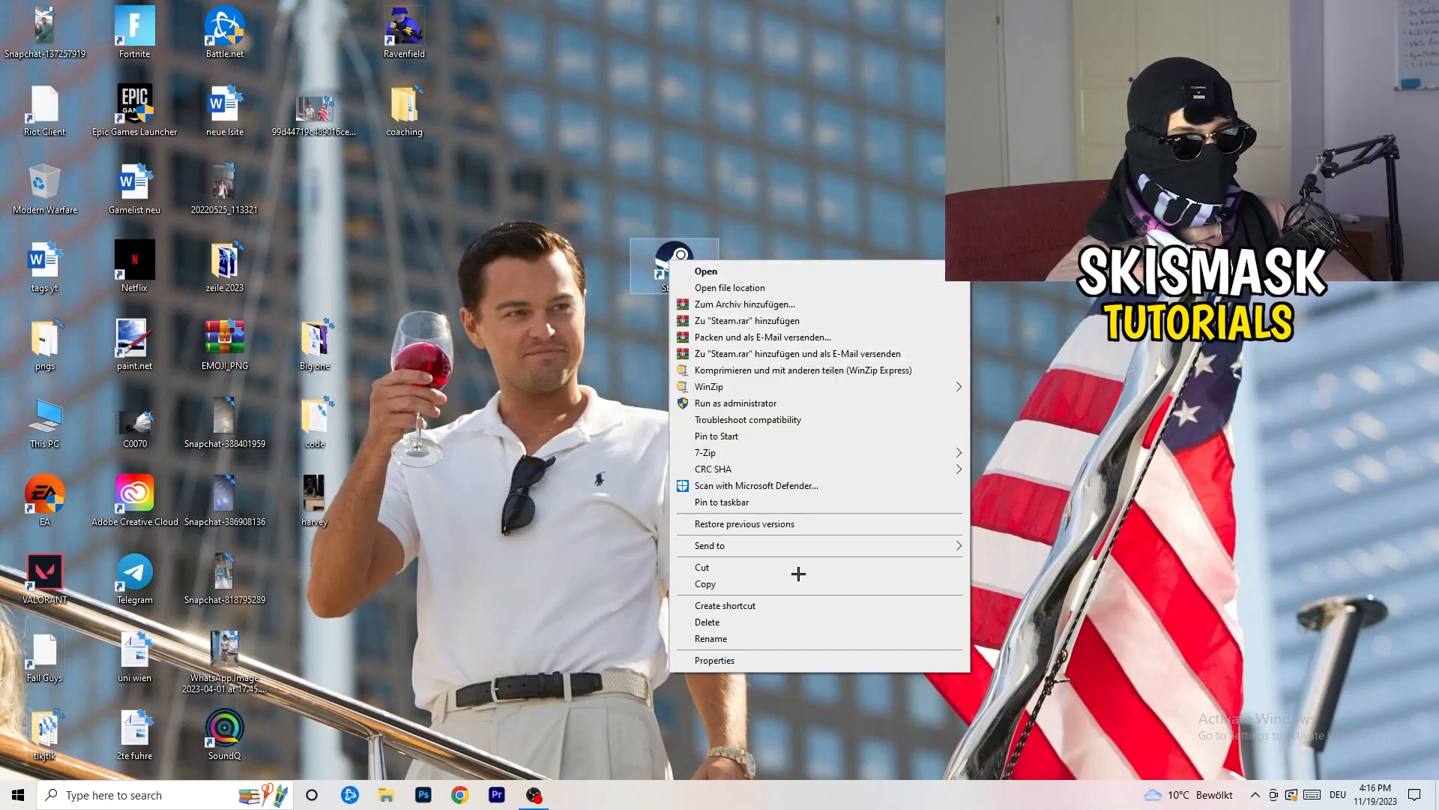
Dismiss the shortcut menu and return Steam to the icon columns at top left
click(714, 660)
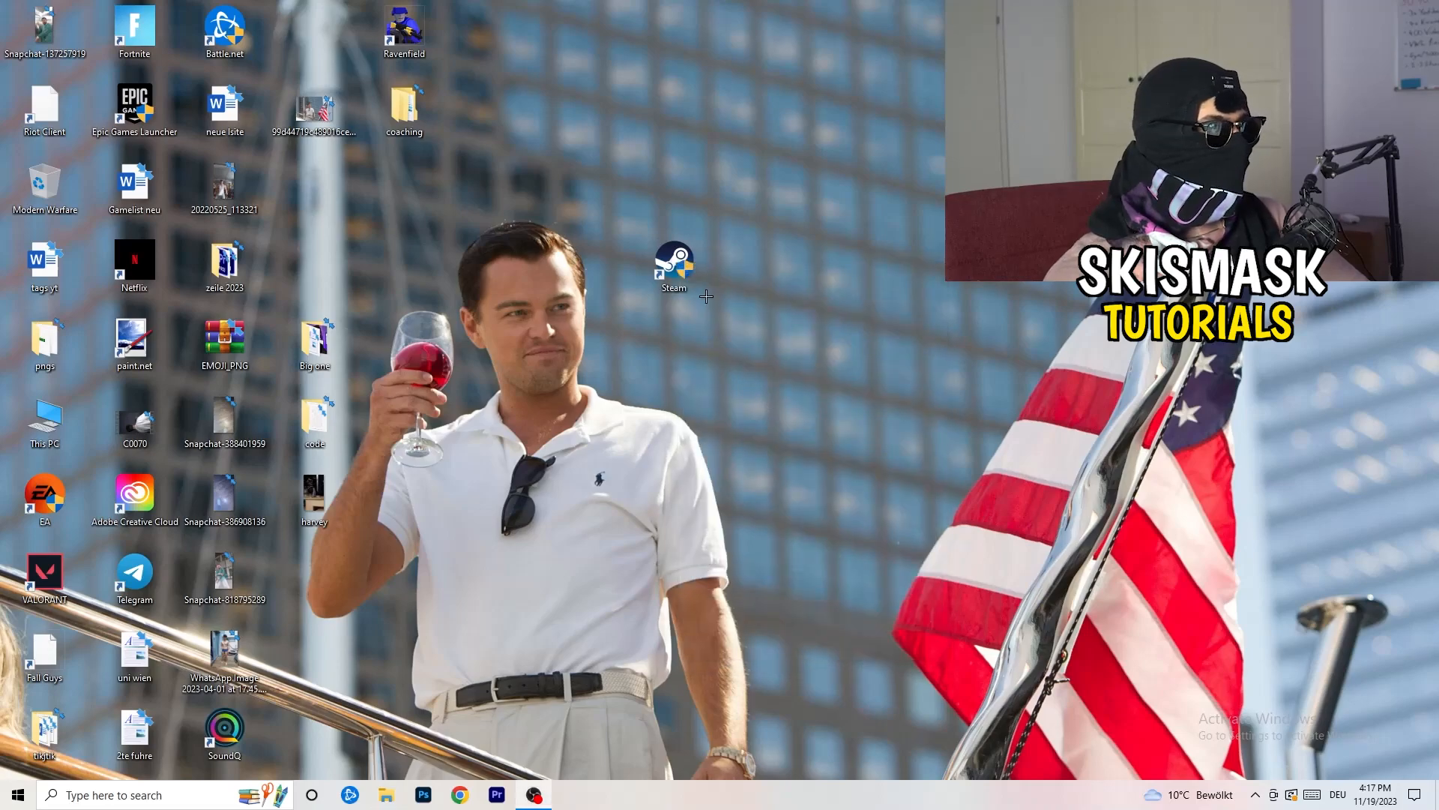
drag(674, 267, 314, 189)
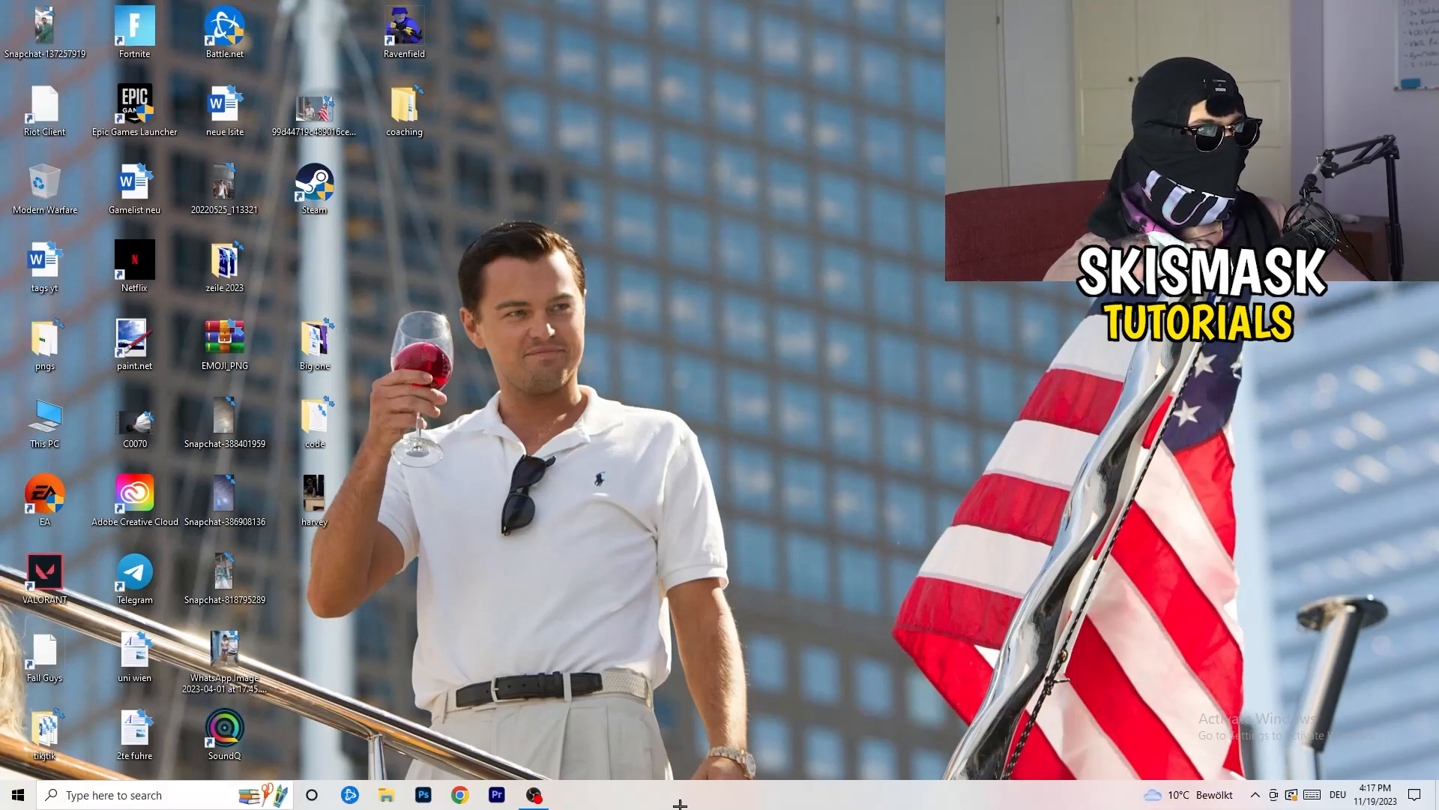
Launch Task Manager from the taskbar and switch to the Details process list
right_click(679, 795)
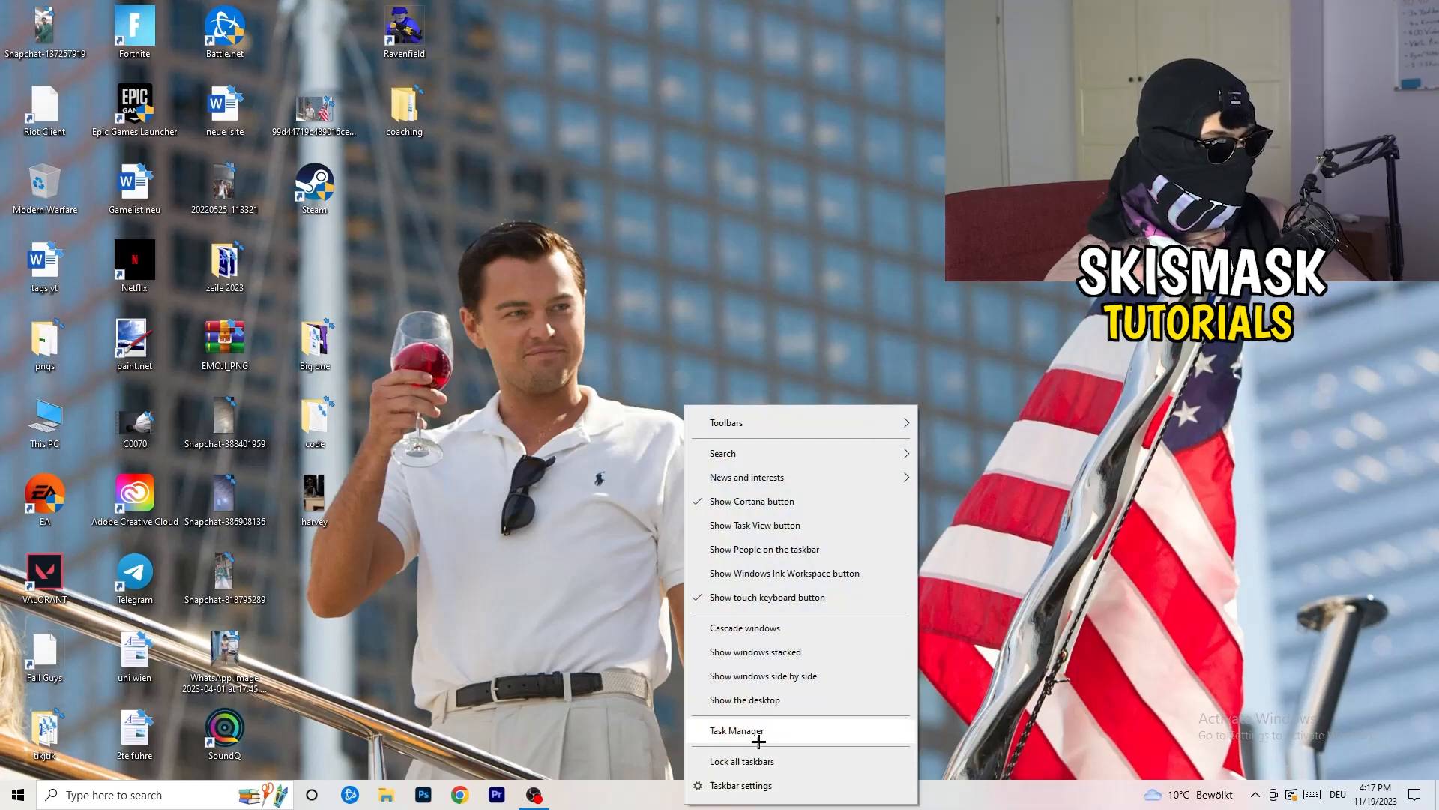
click(738, 731)
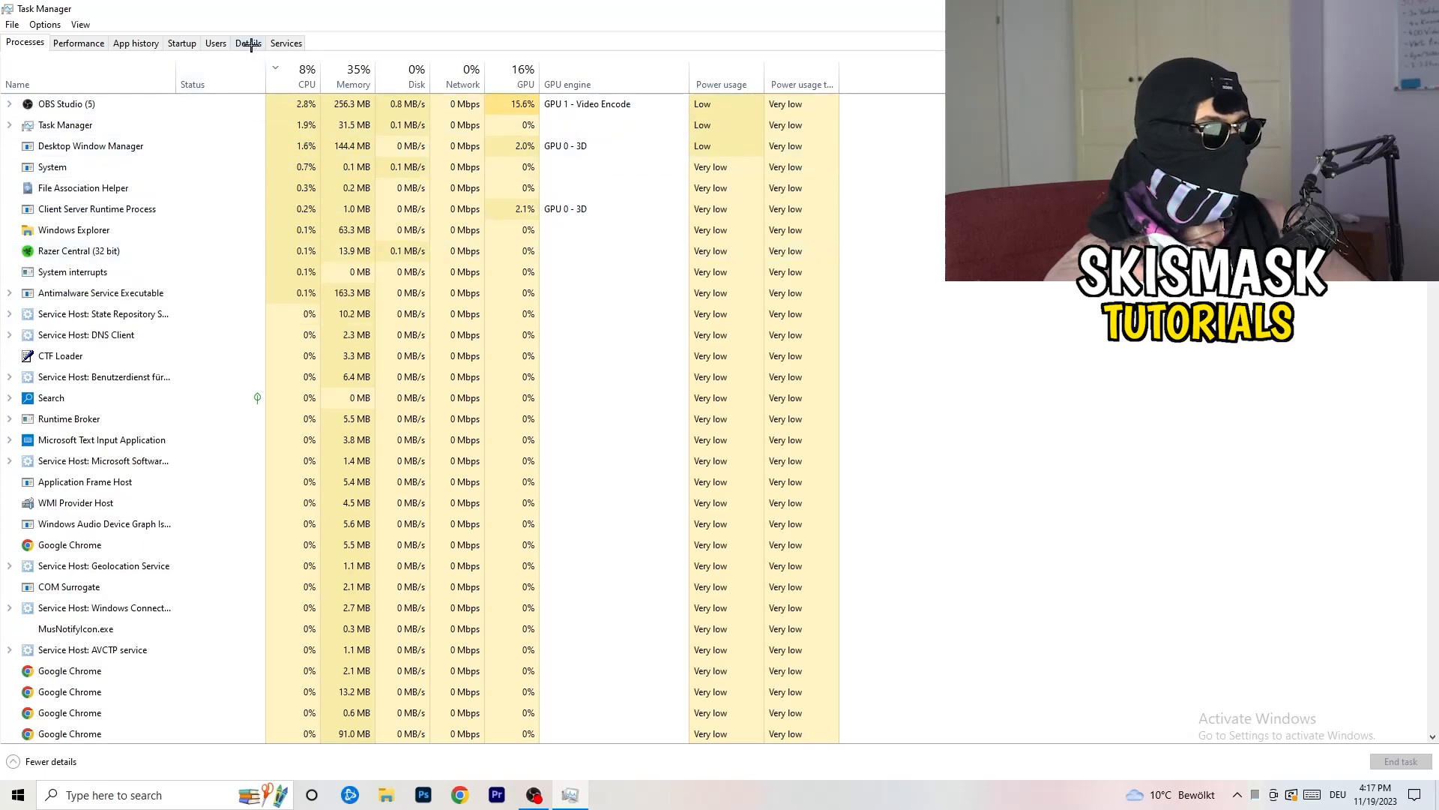
click(247, 43)
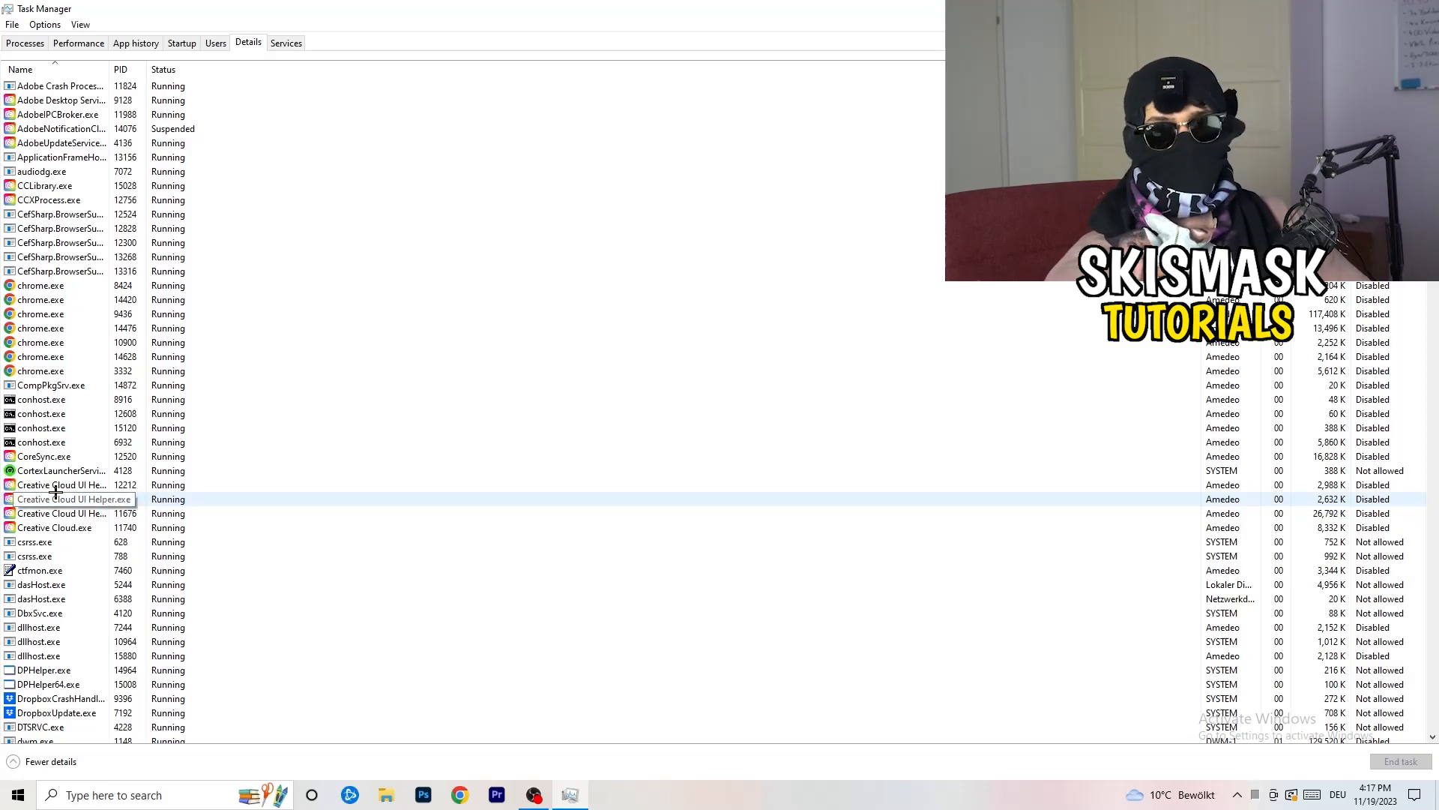
Check the priority of Creative Cloud UI Helper.exe, currently Above normal
right_click(60, 485)
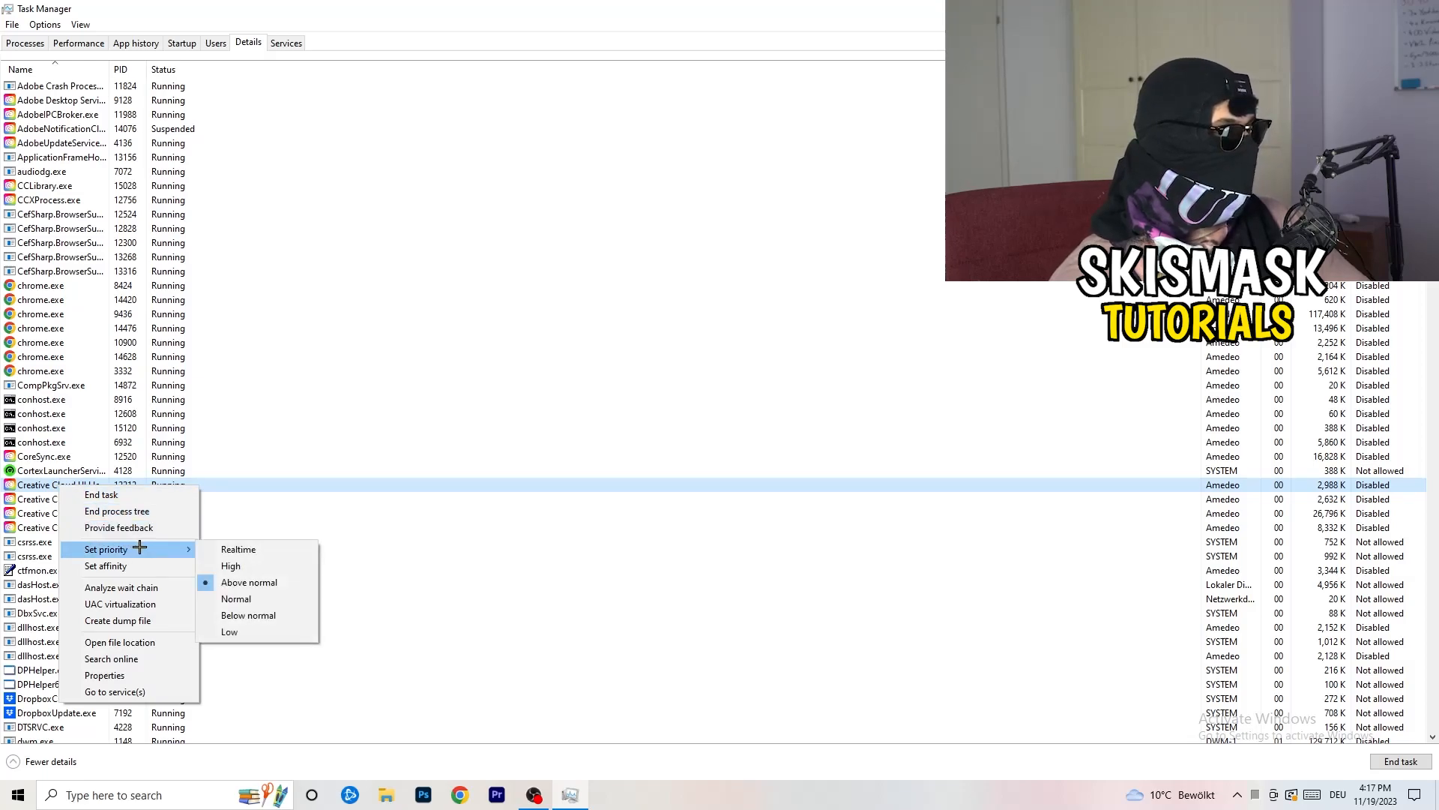
mouse_move(230, 565)
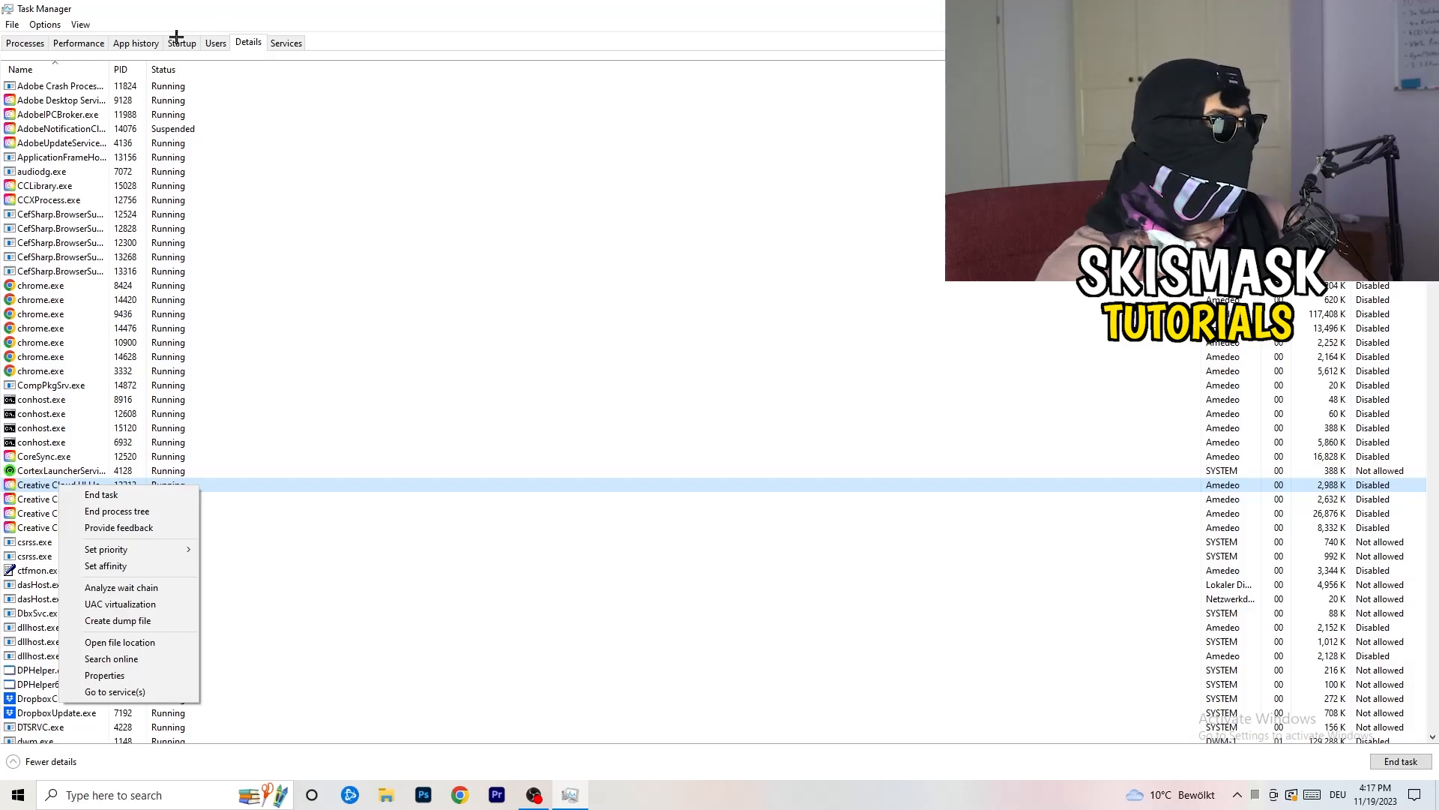
Review the Startup apps, check Disable on the Windows Security notification entry, then return to Processes sorted by GPU usage
click(182, 42)
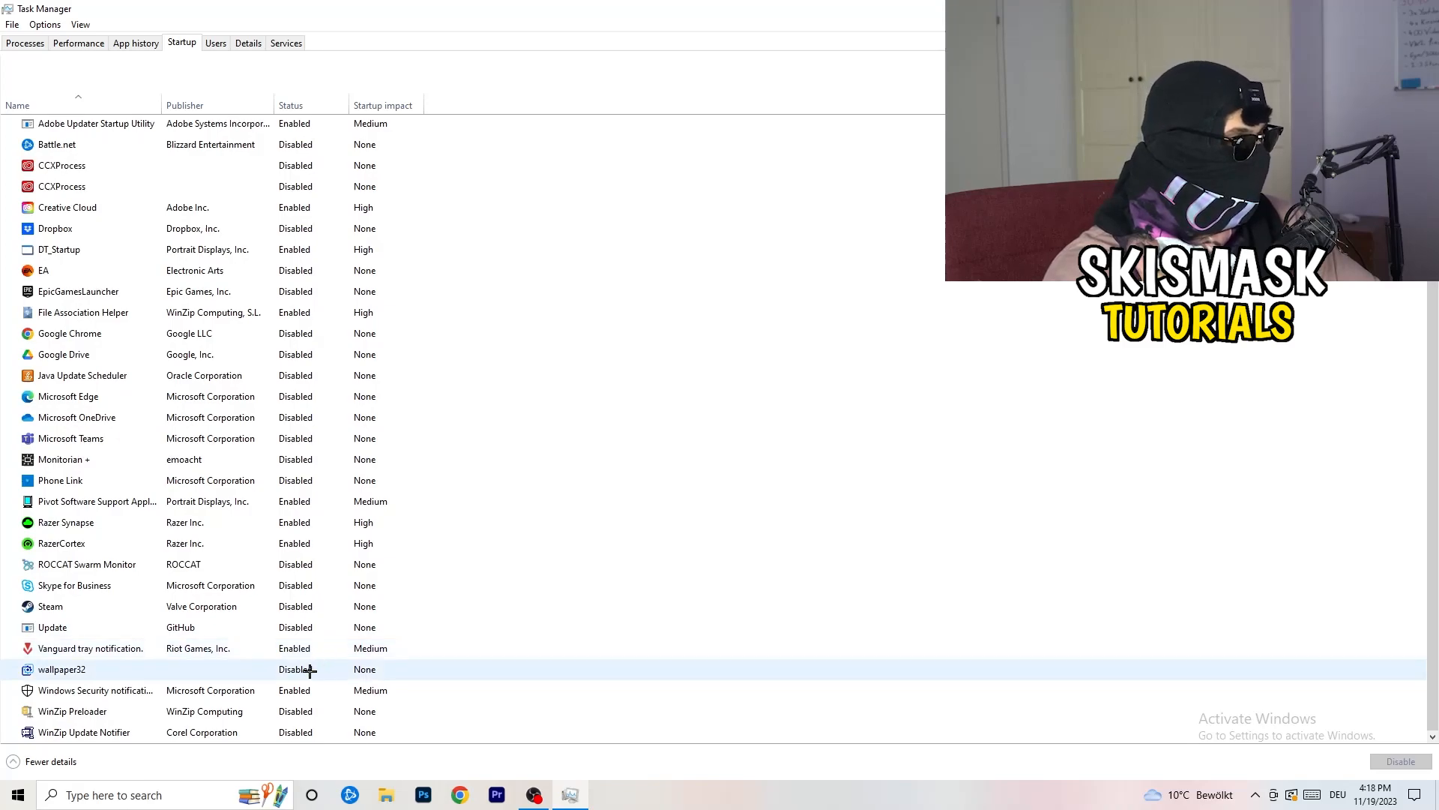
right_click(96, 689)
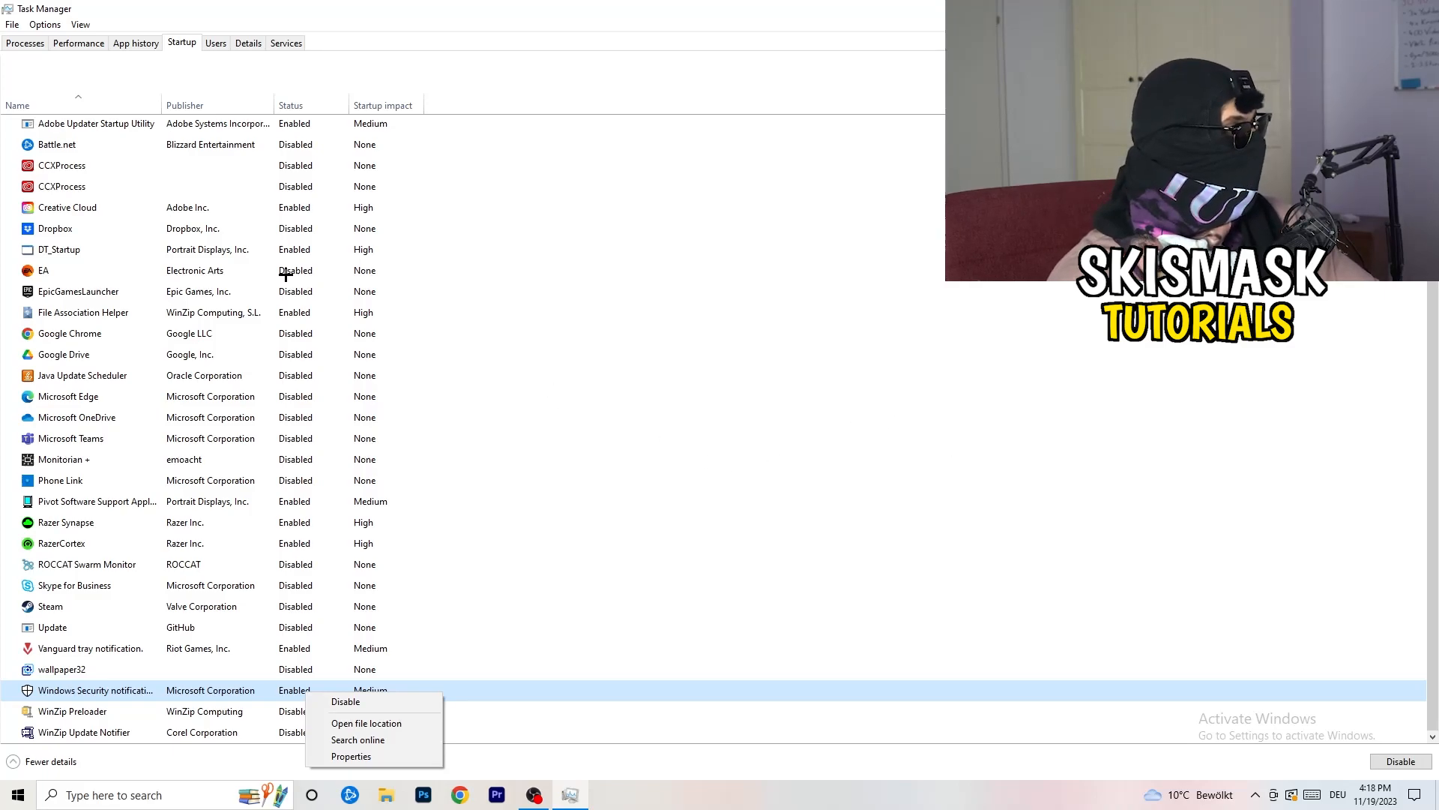
click(24, 42)
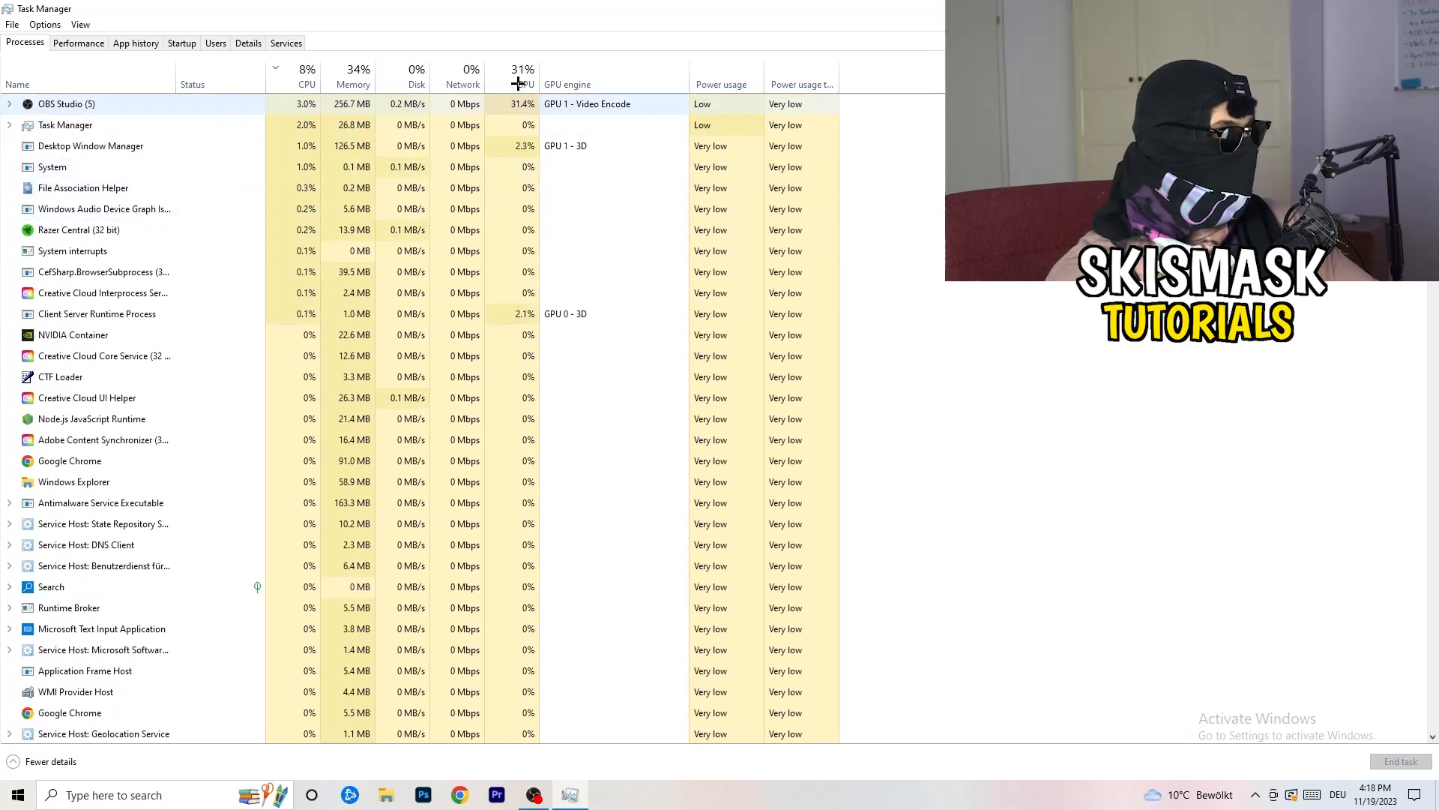
click(524, 84)
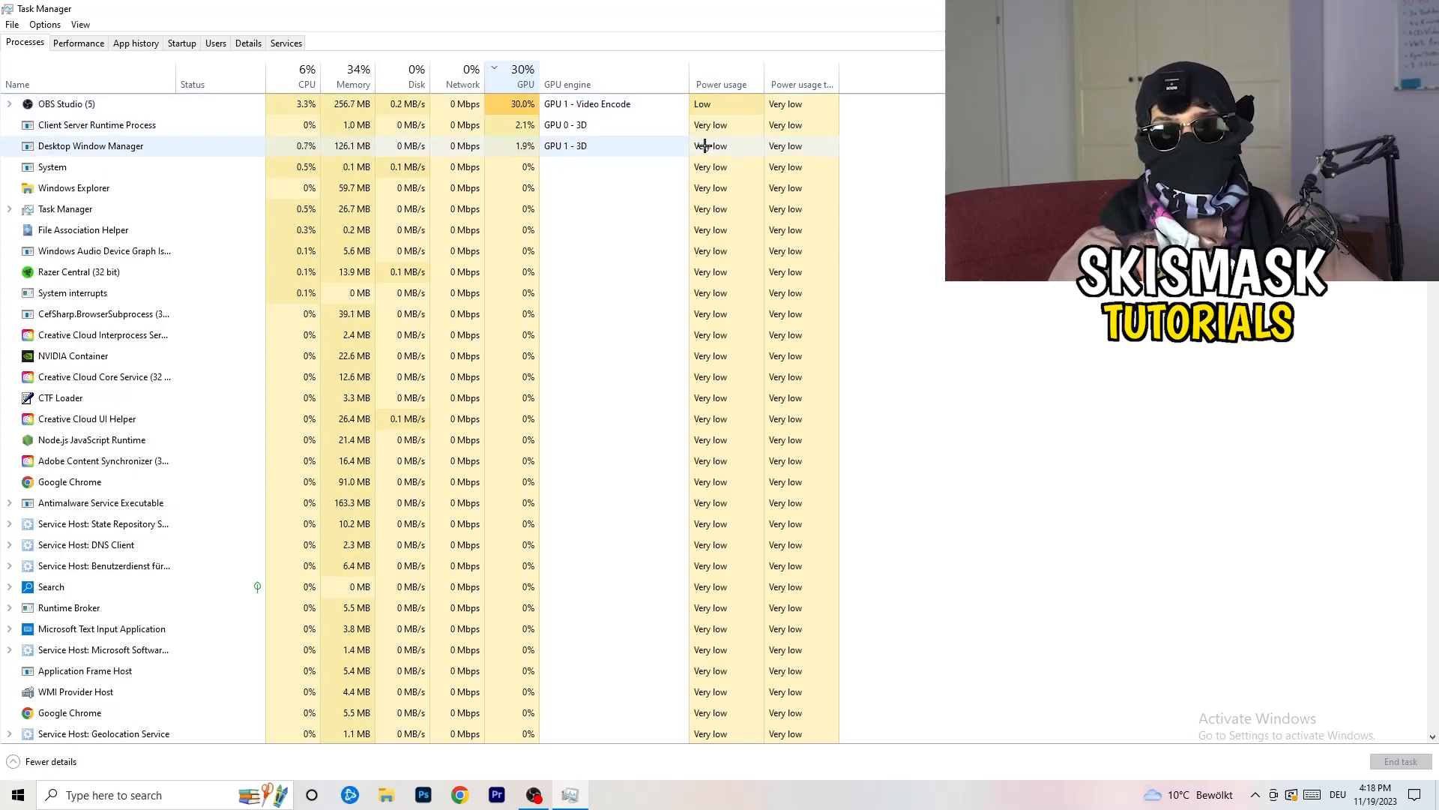
Bring up the options for OBS Studio, the top GPU consumer, ready to end its task
right_click(66, 103)
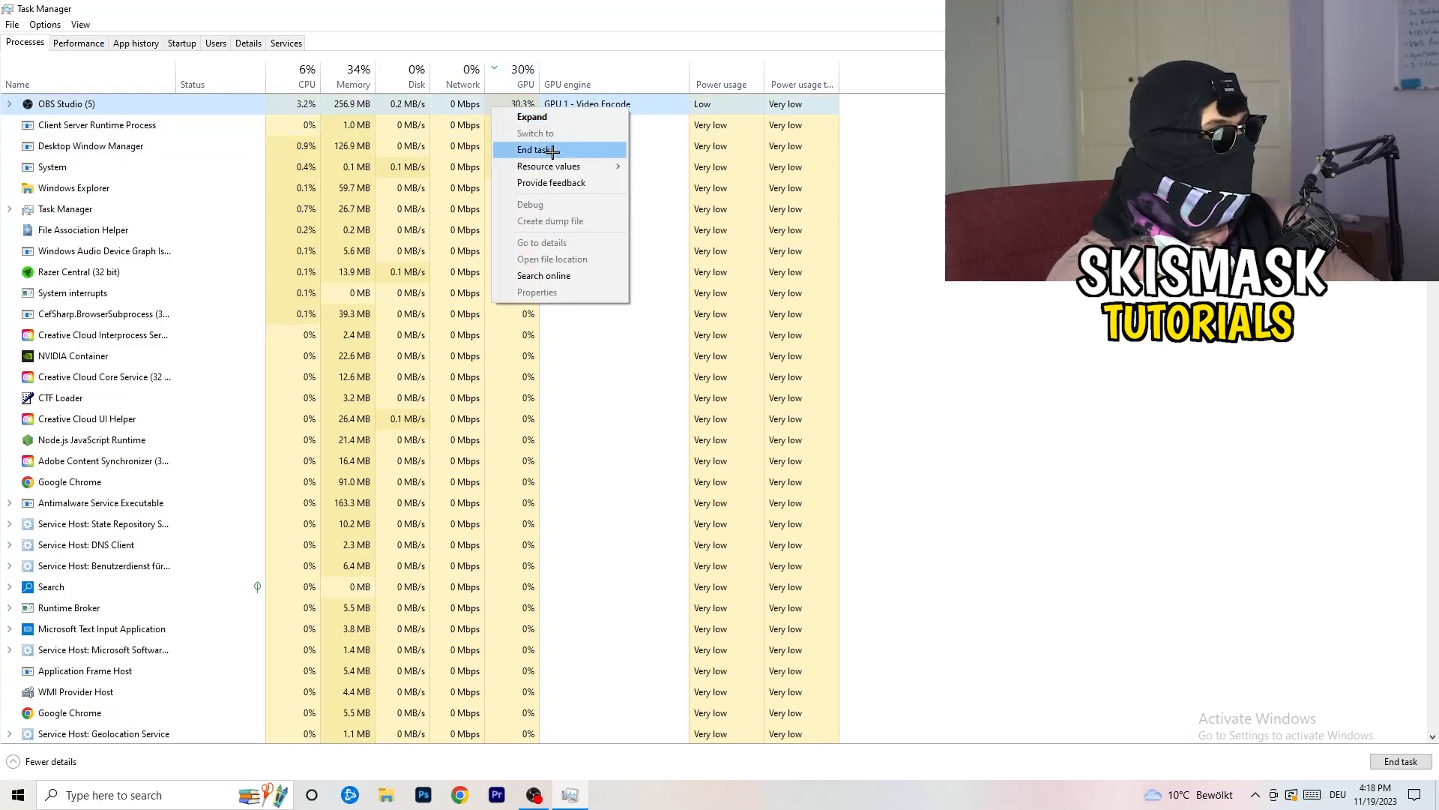